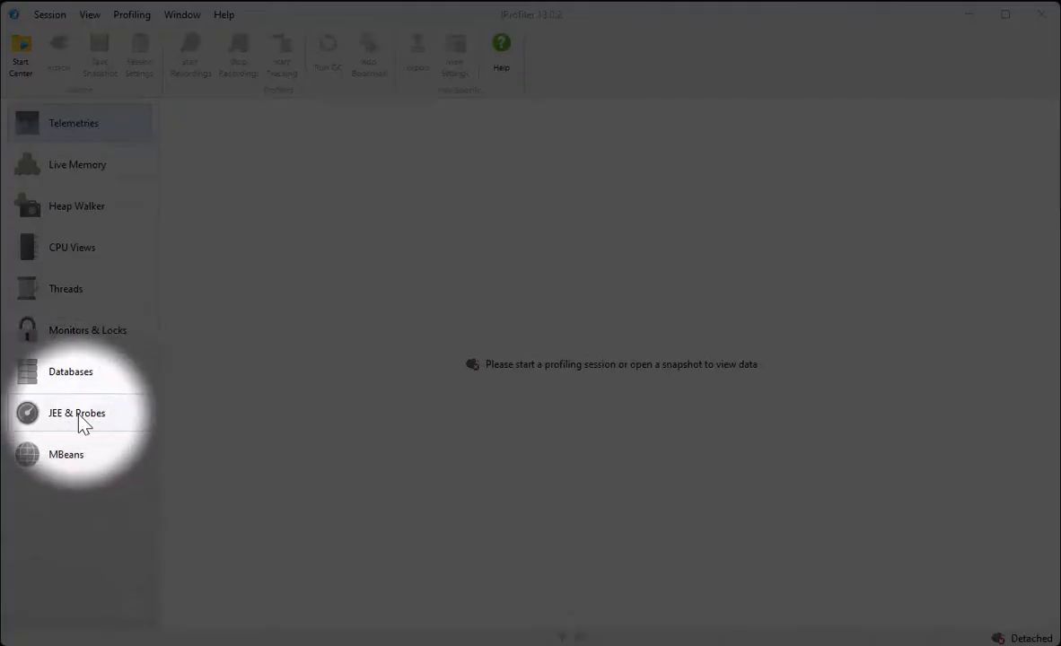
mouse_move(82, 381)
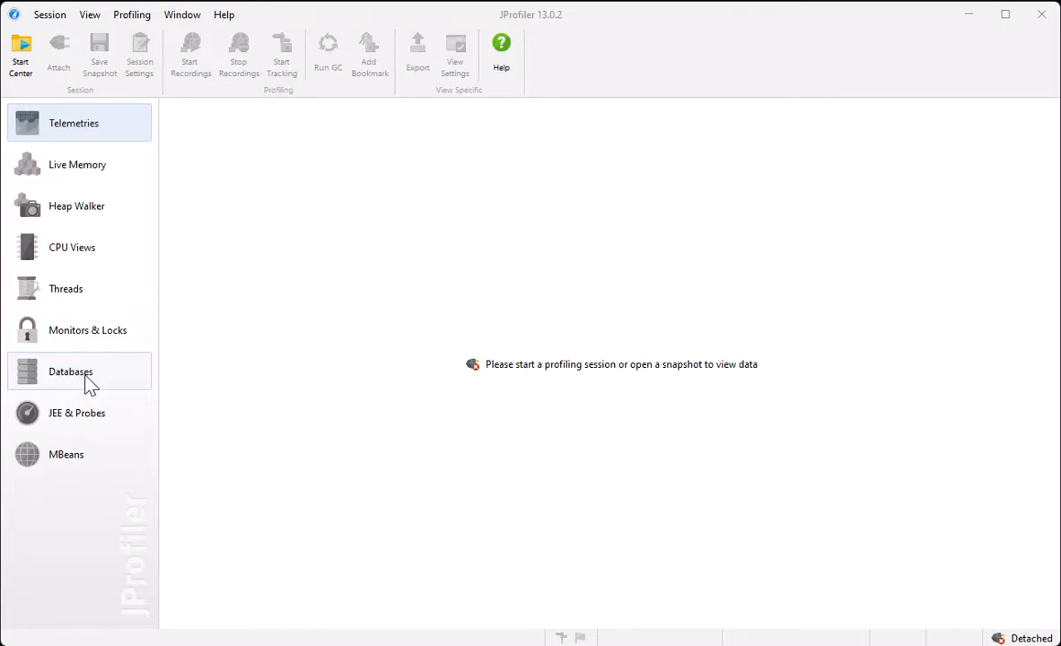
Select the Animated Bezier Curve Demo session in the Start Center and edit its settings
click(501, 50)
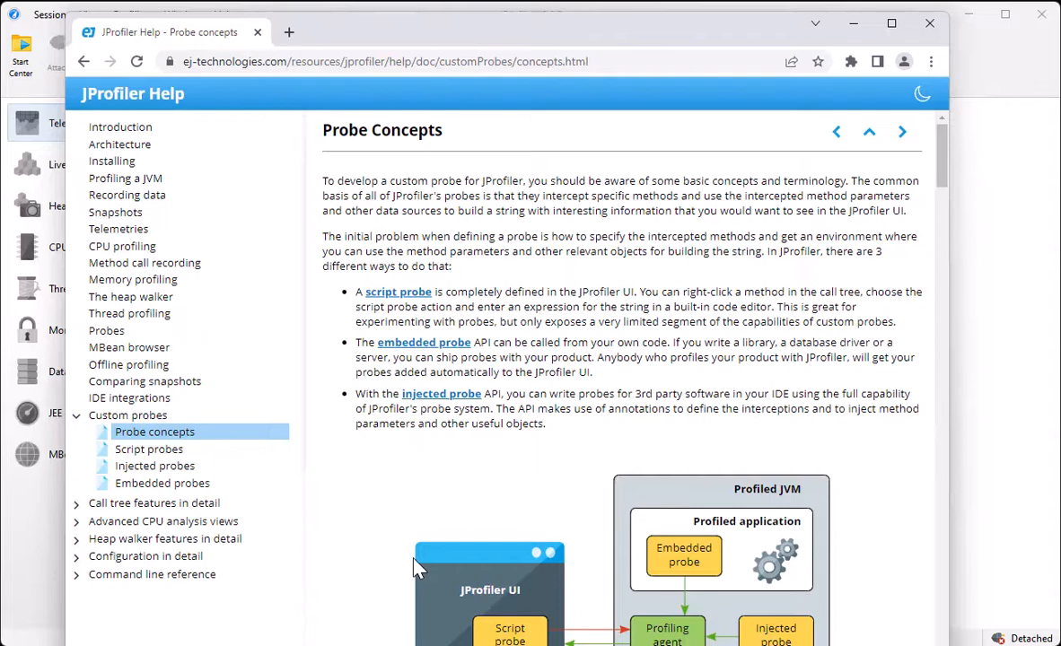
mouse_move(851, 25)
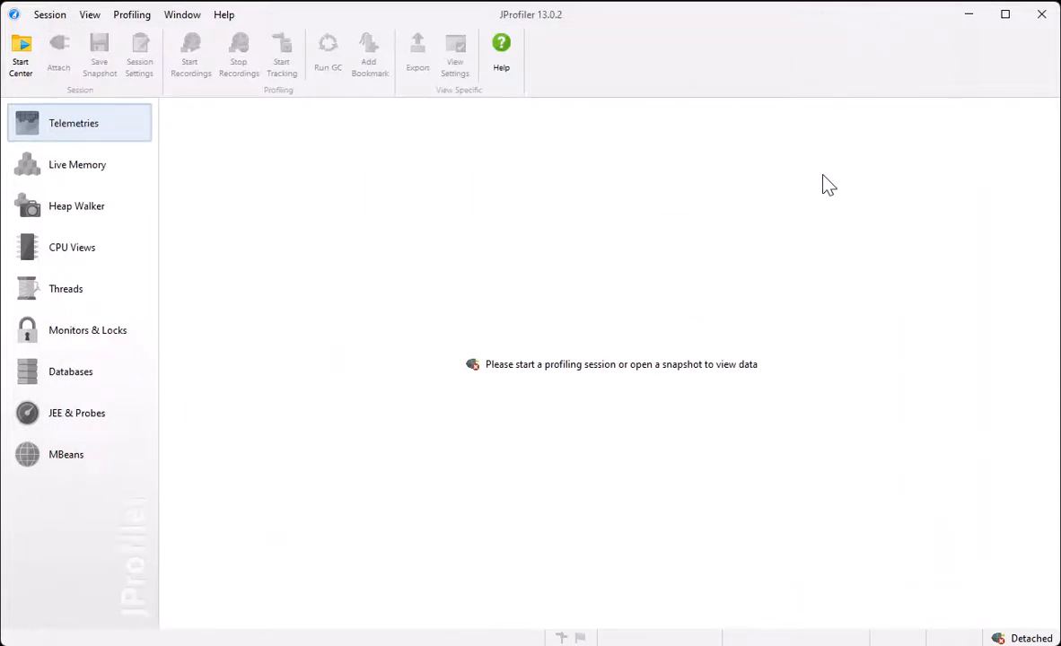
mouse_move(821, 208)
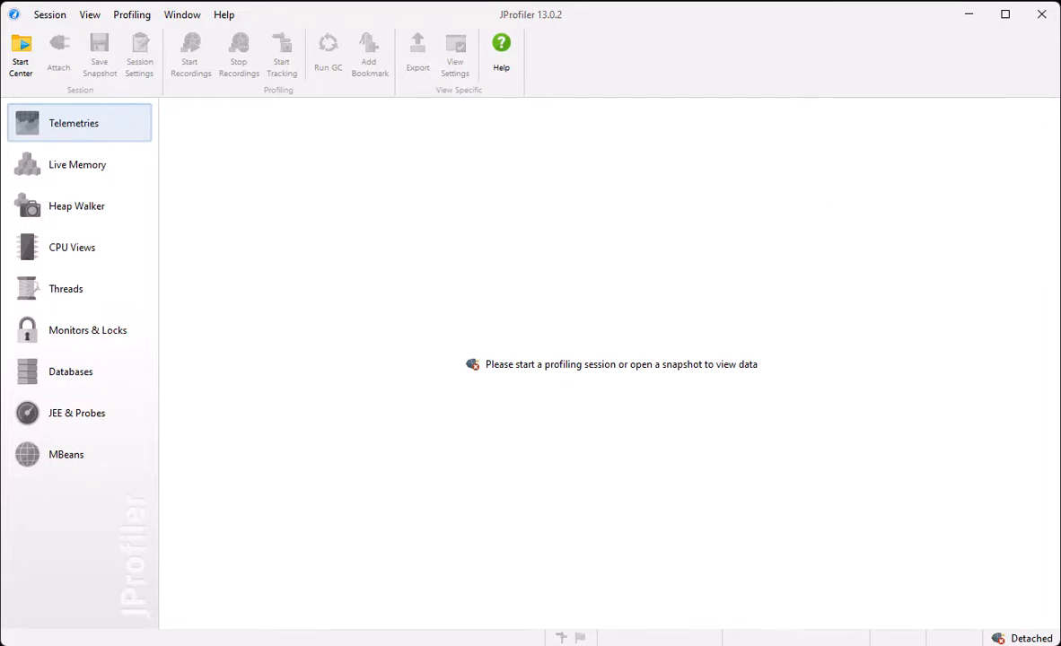
click(20, 54)
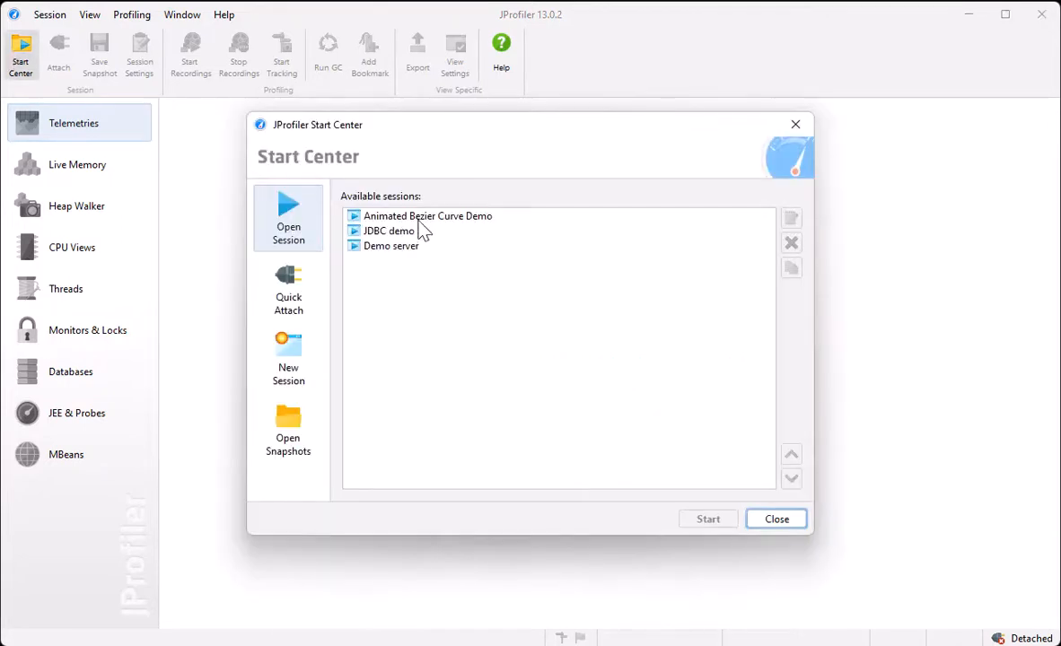
click(427, 216)
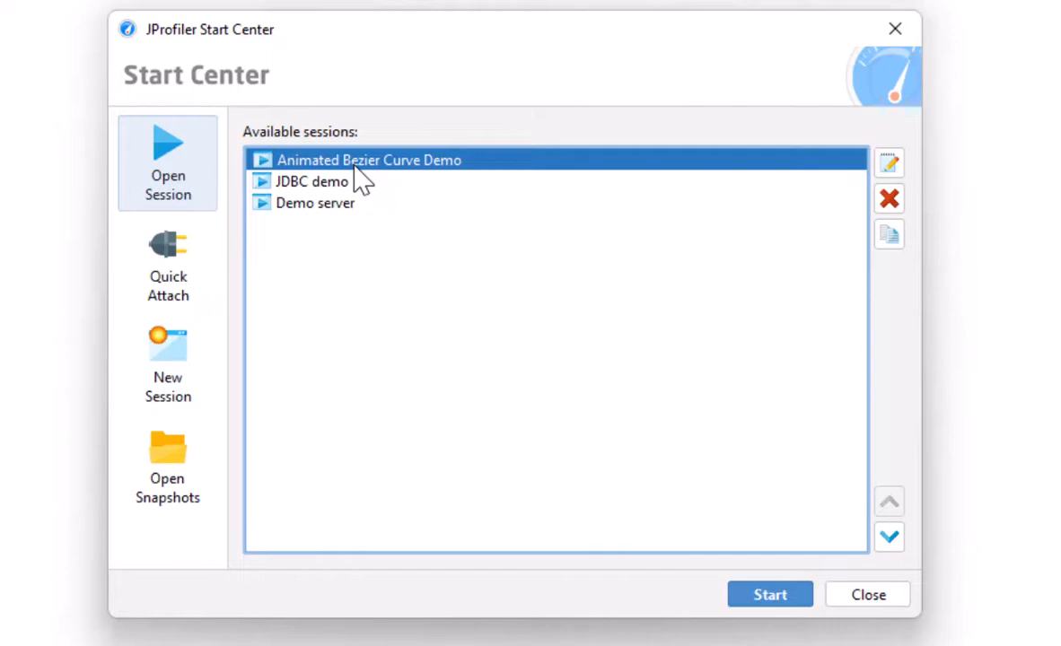
mouse_move(857, 165)
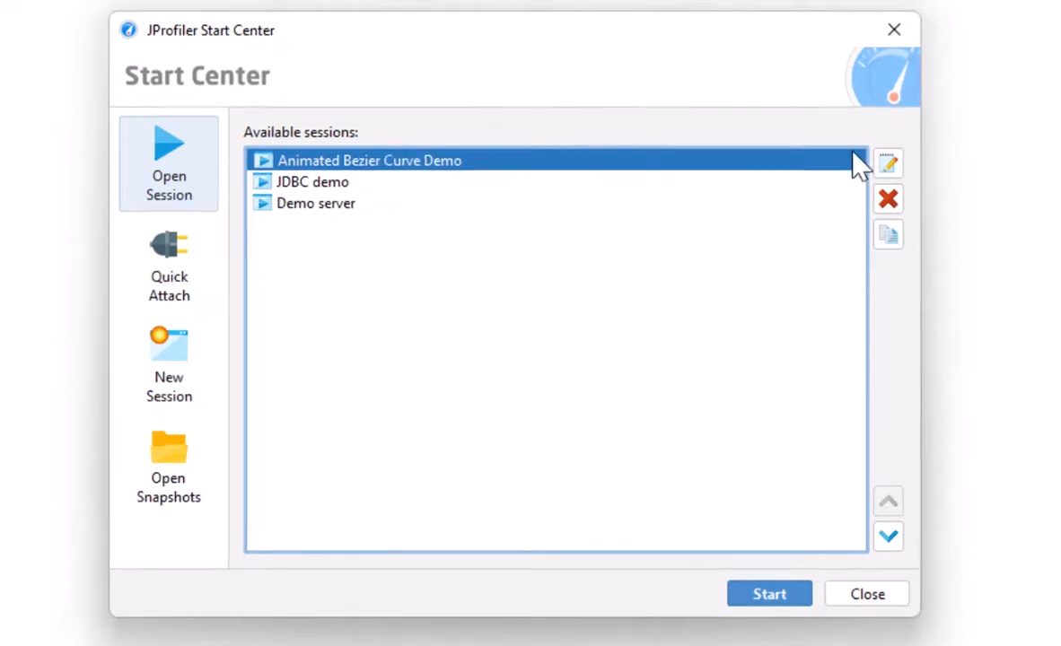
click(886, 163)
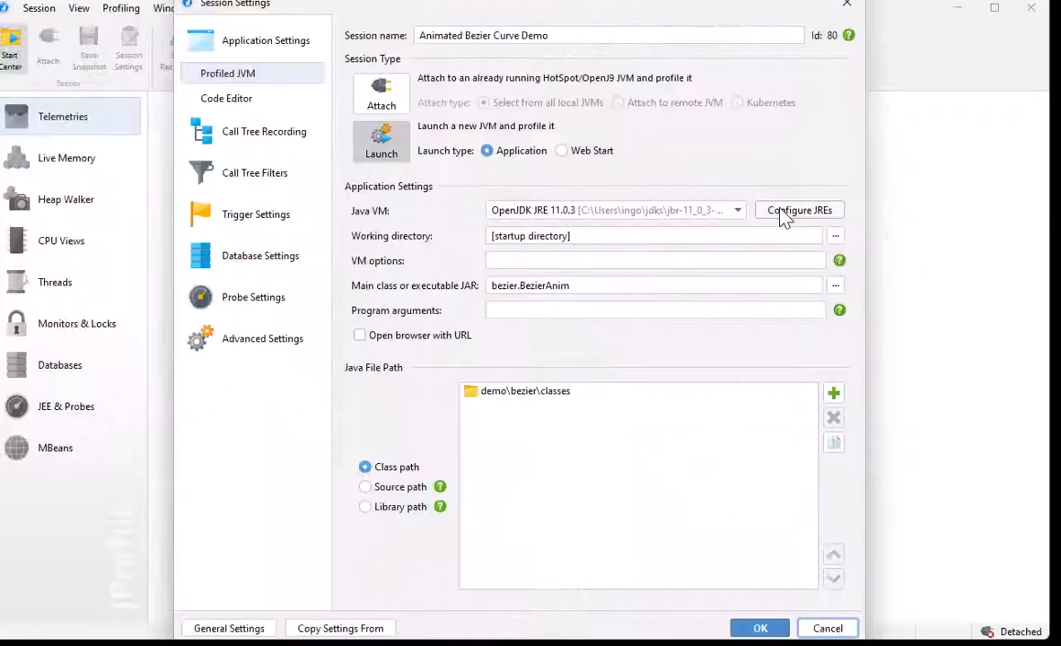
Navigate to Probe Settings > Script Probes, showing the empty script probe list
click(233, 280)
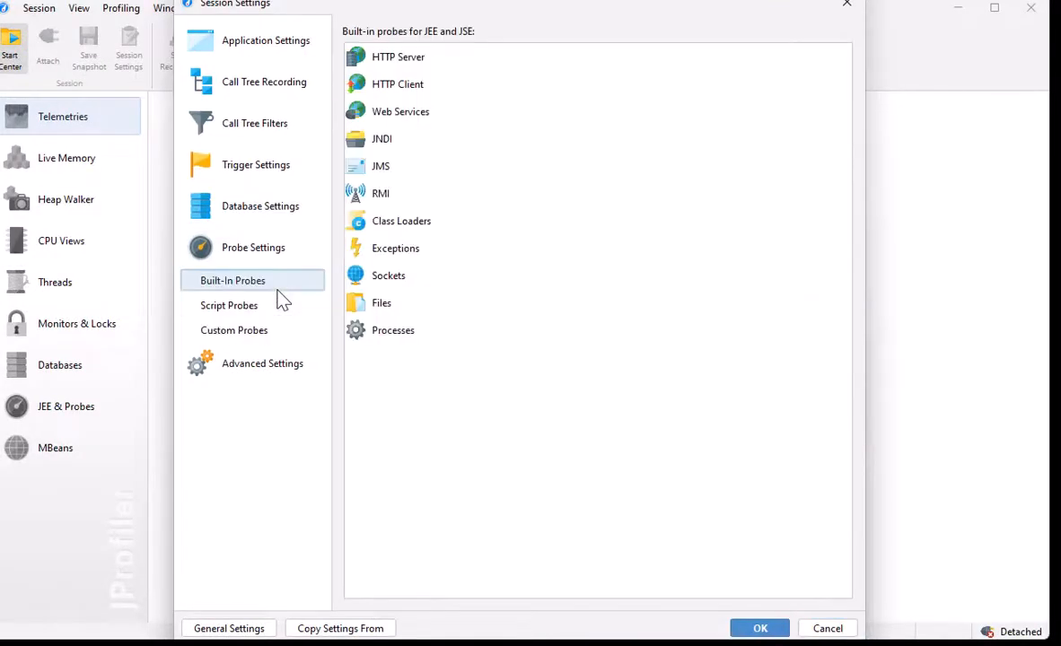
click(229, 305)
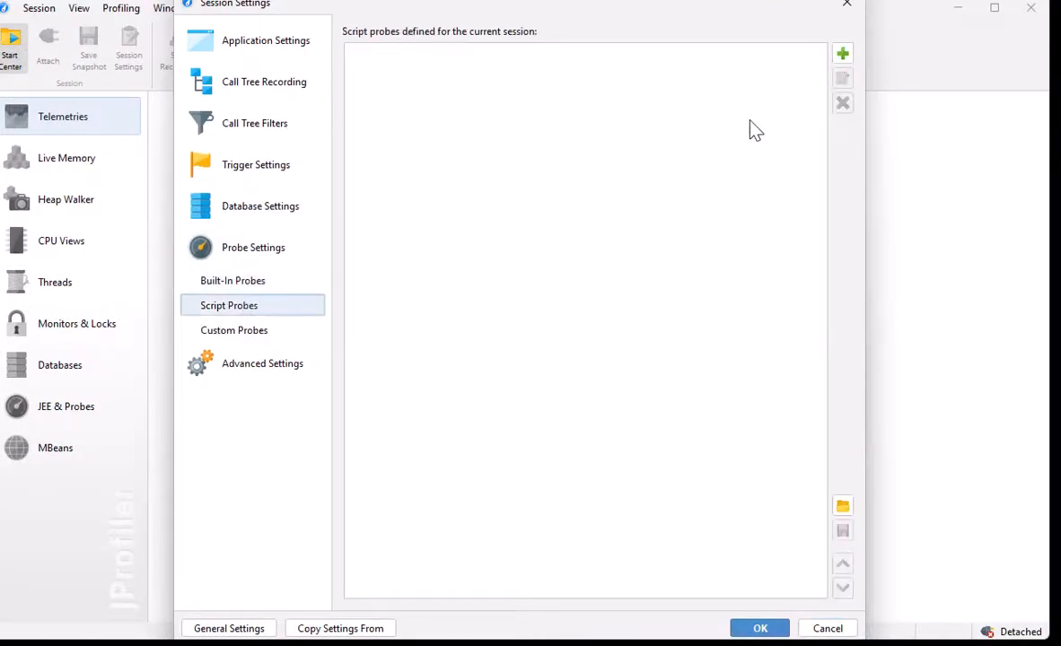
Create a script probe named 'Paint' described as 'How often is my paint method called?'
click(842, 54)
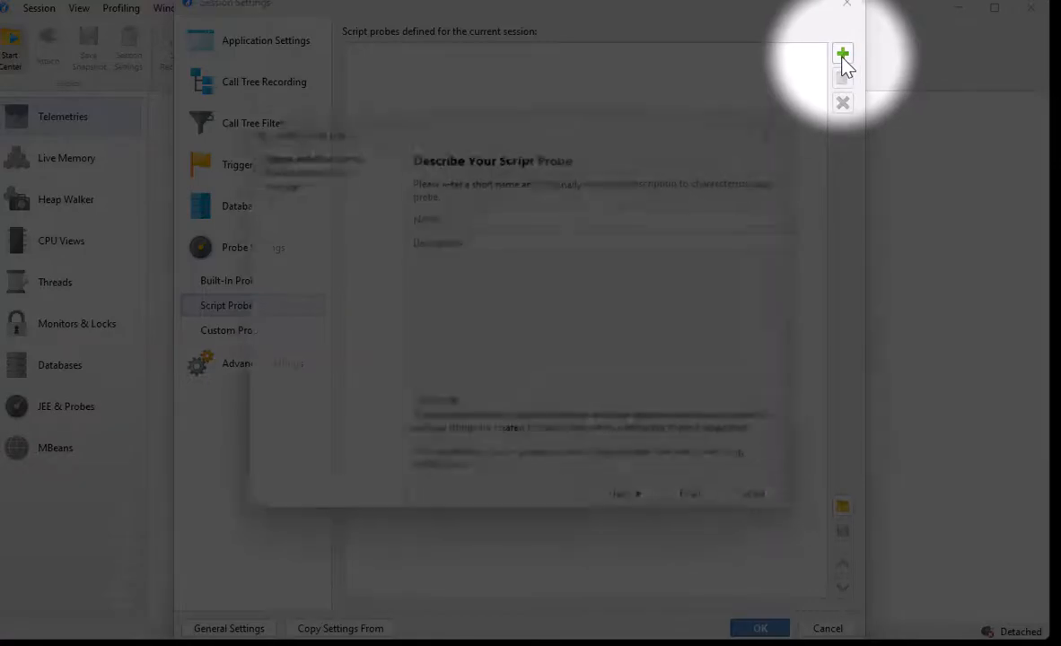
click(842, 56)
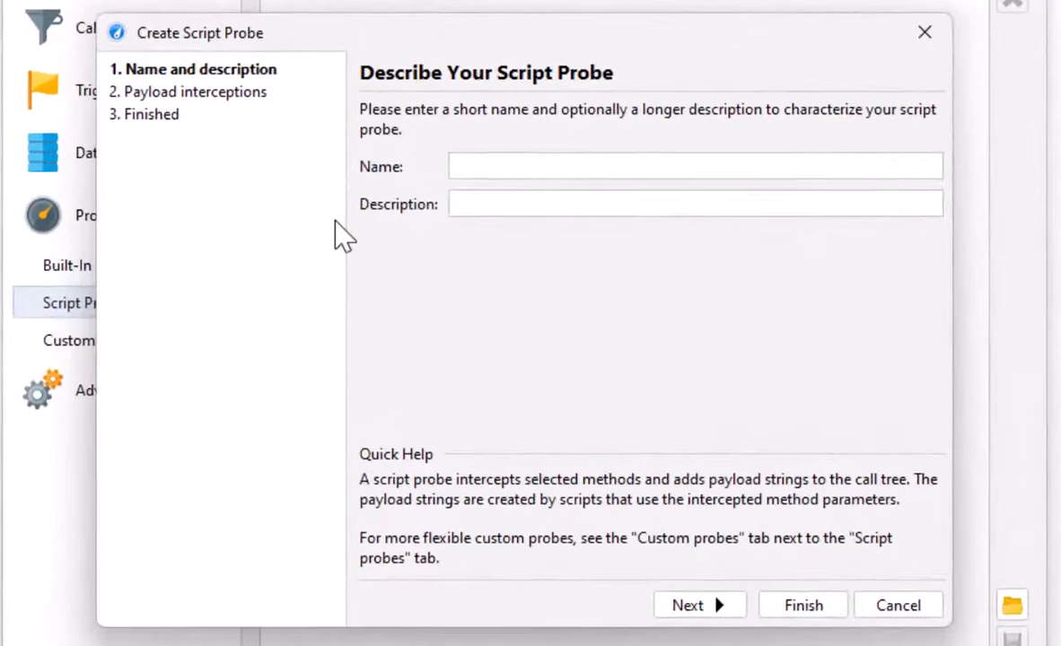
click(695, 165)
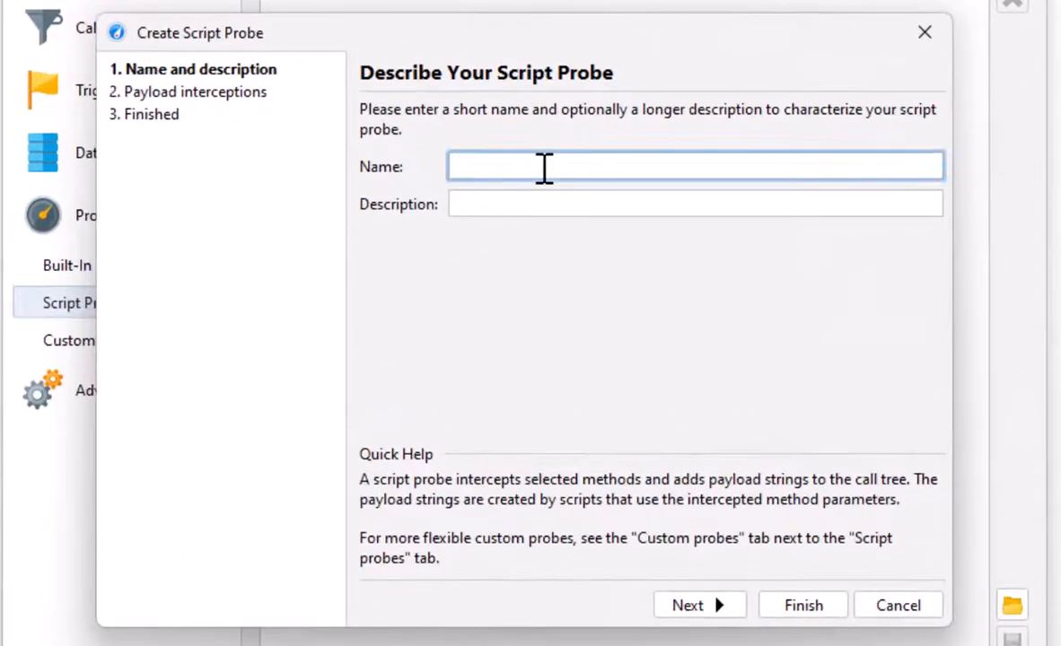
text(Paint)
click(696, 203)
text(How often is my p)
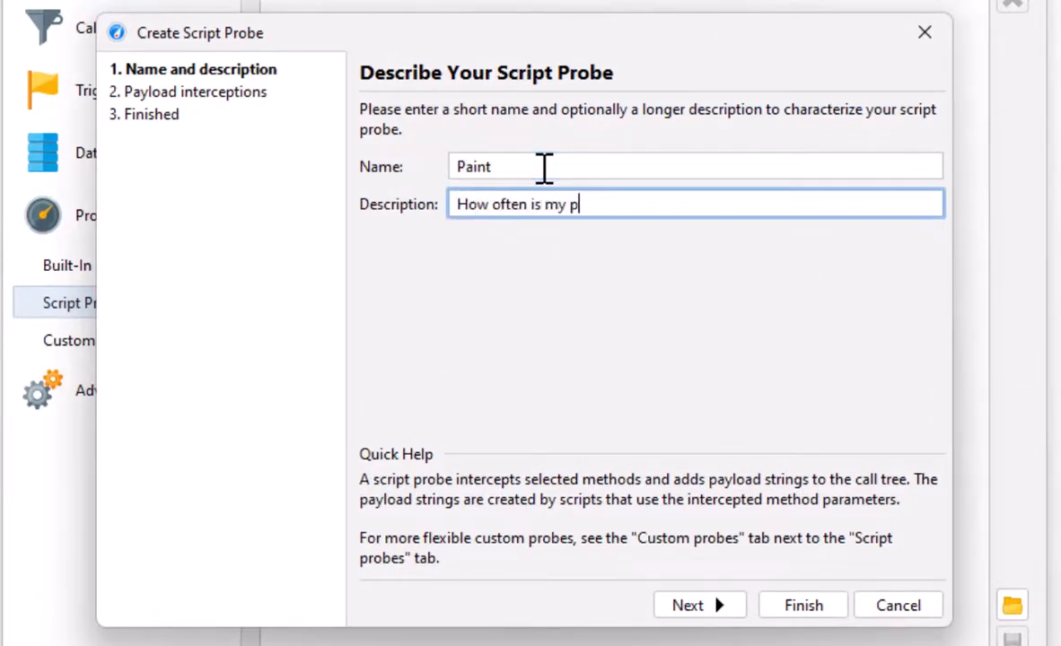
text(aint method)
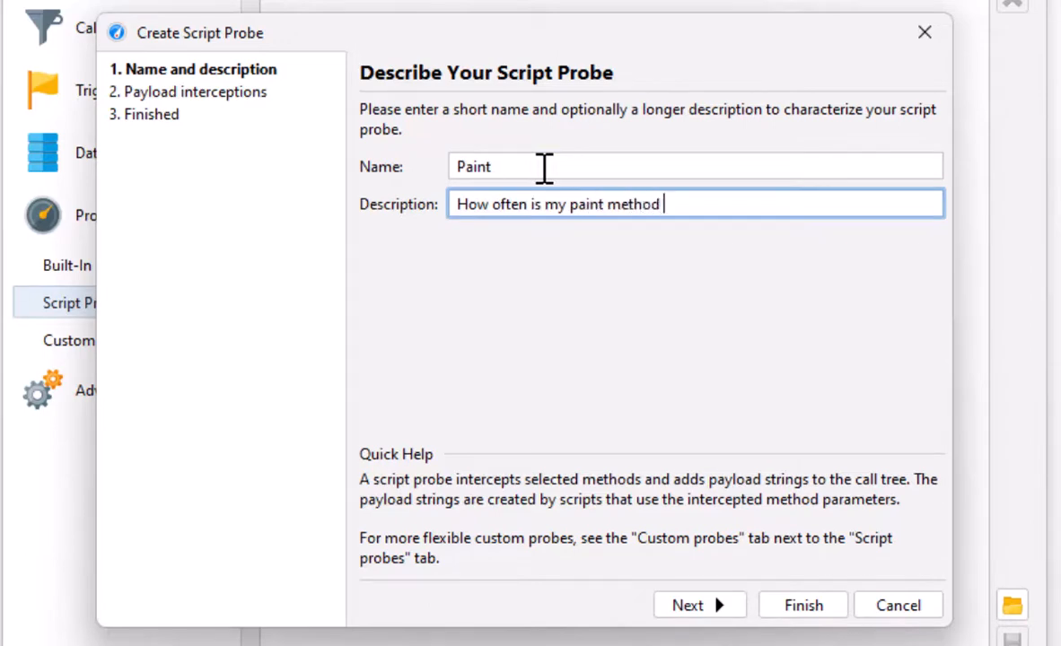
text(called?)
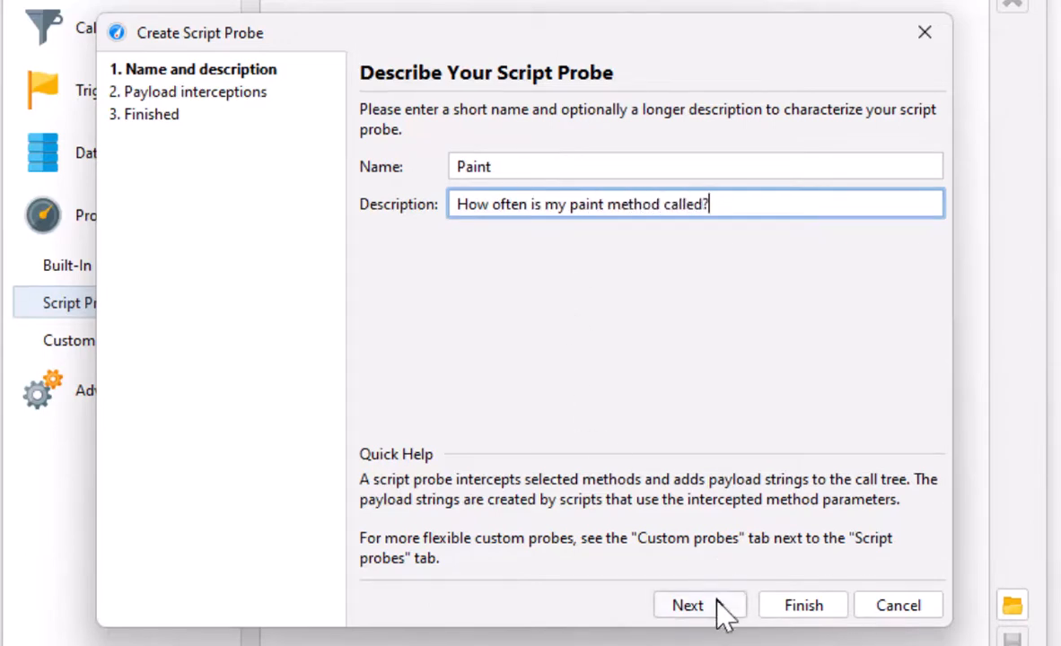
Add an intercepted method from class bezier.BezierAnim$Demo, choosing paint(java.awt.Graphics)
click(687, 605)
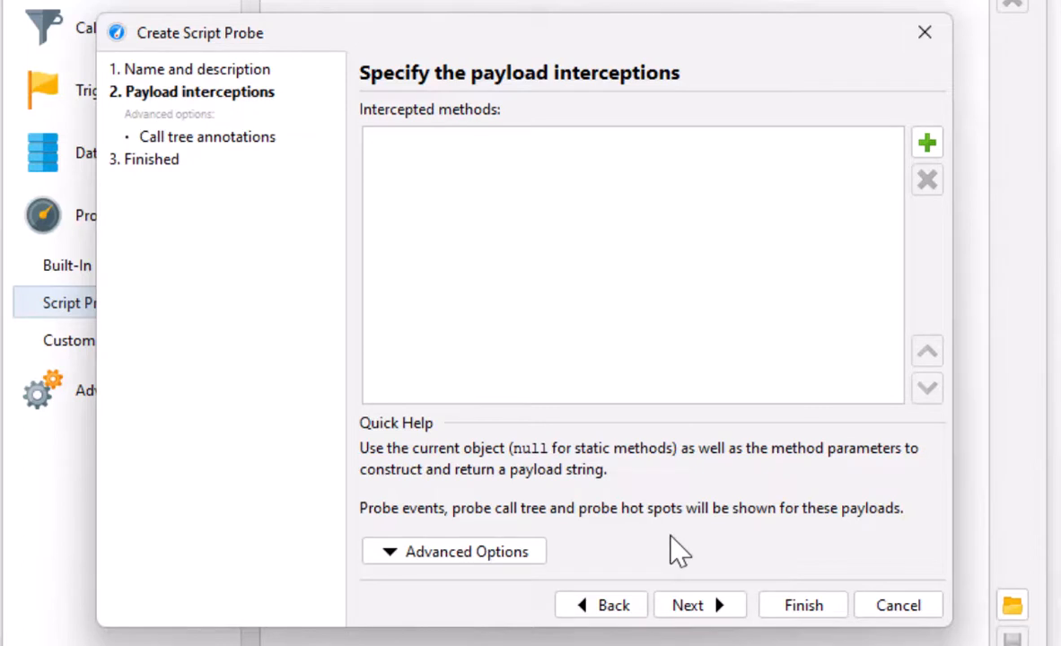
mouse_move(678, 549)
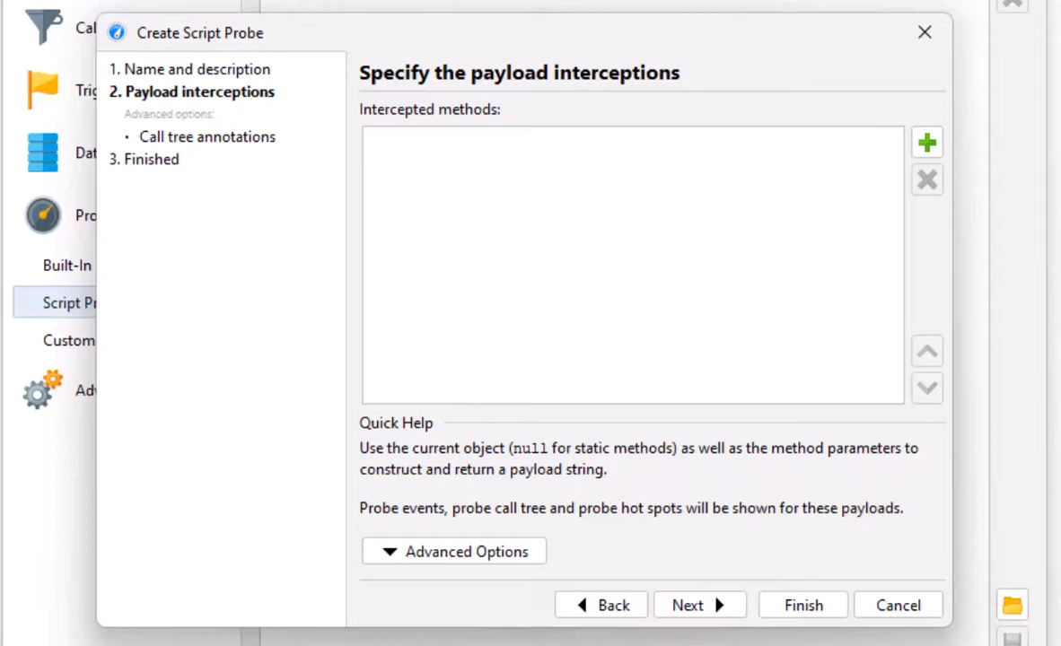
click(926, 142)
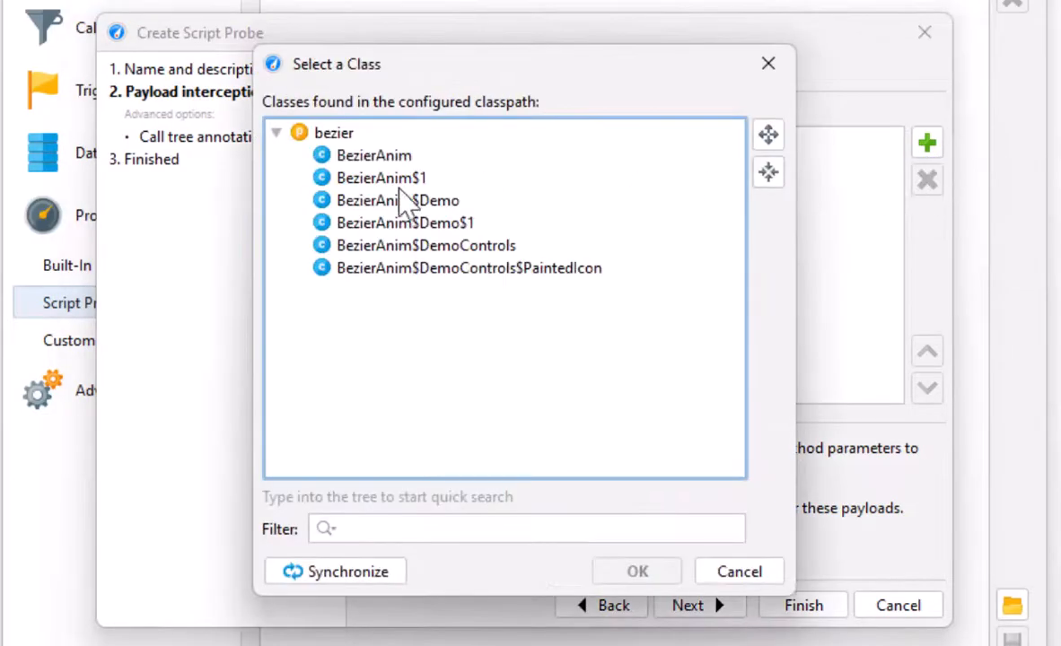
click(398, 201)
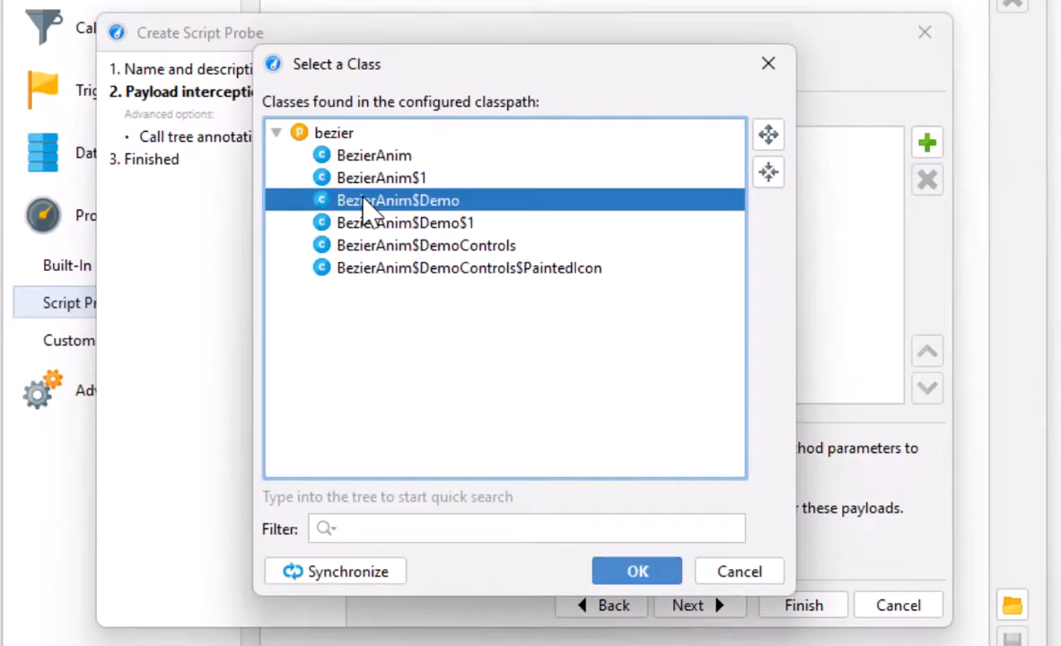
click(635, 571)
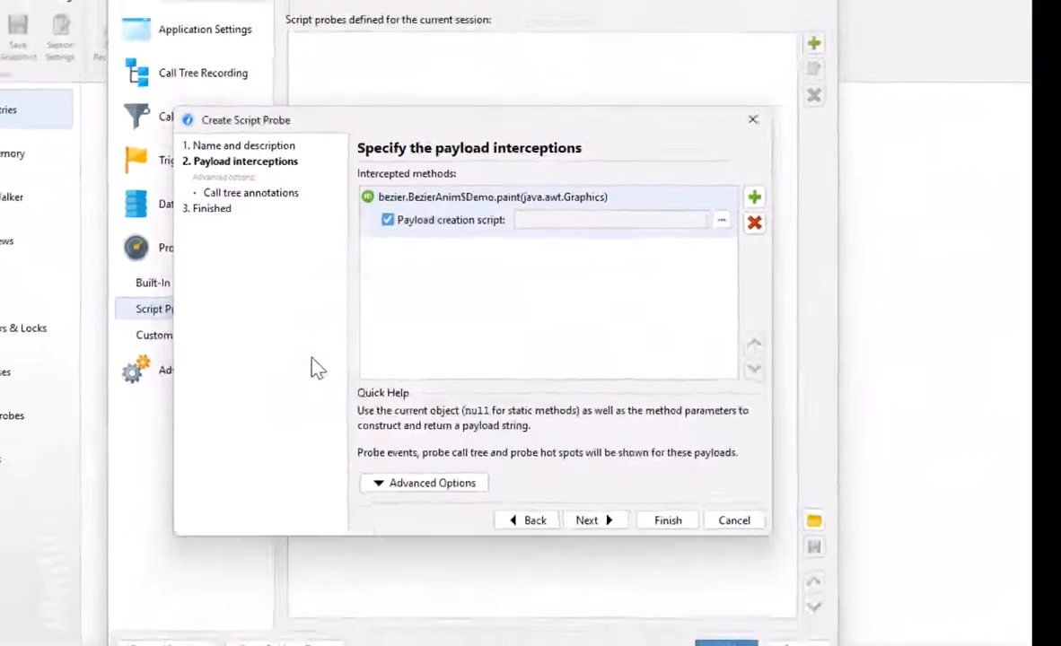
Enter graphics.getClipBounds().toString() as the payload creation script using code completion
click(721, 219)
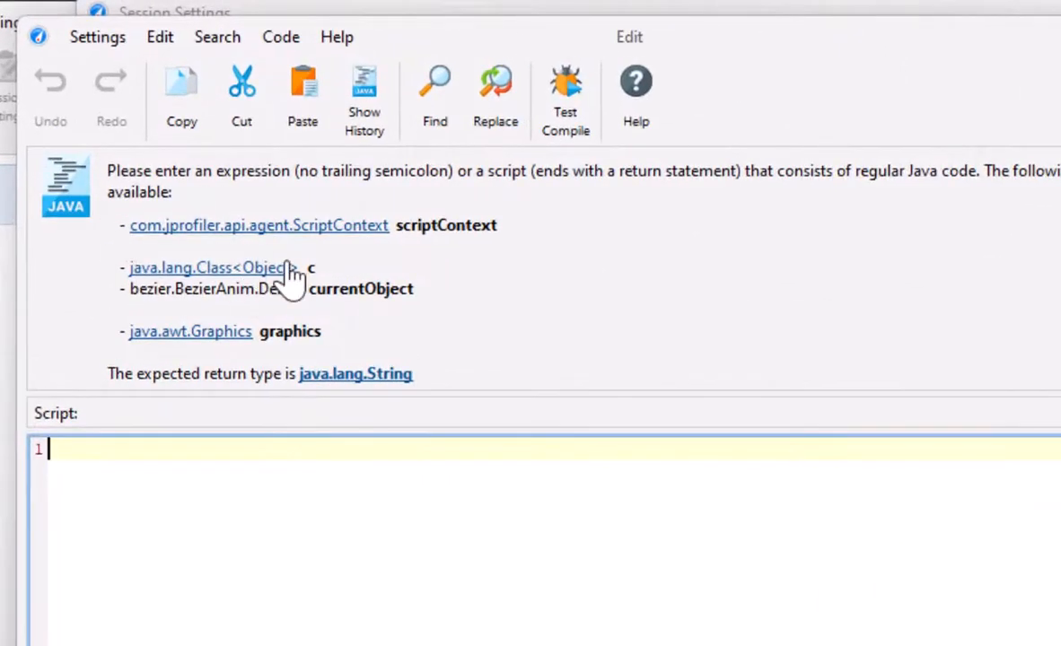
mouse_move(323, 265)
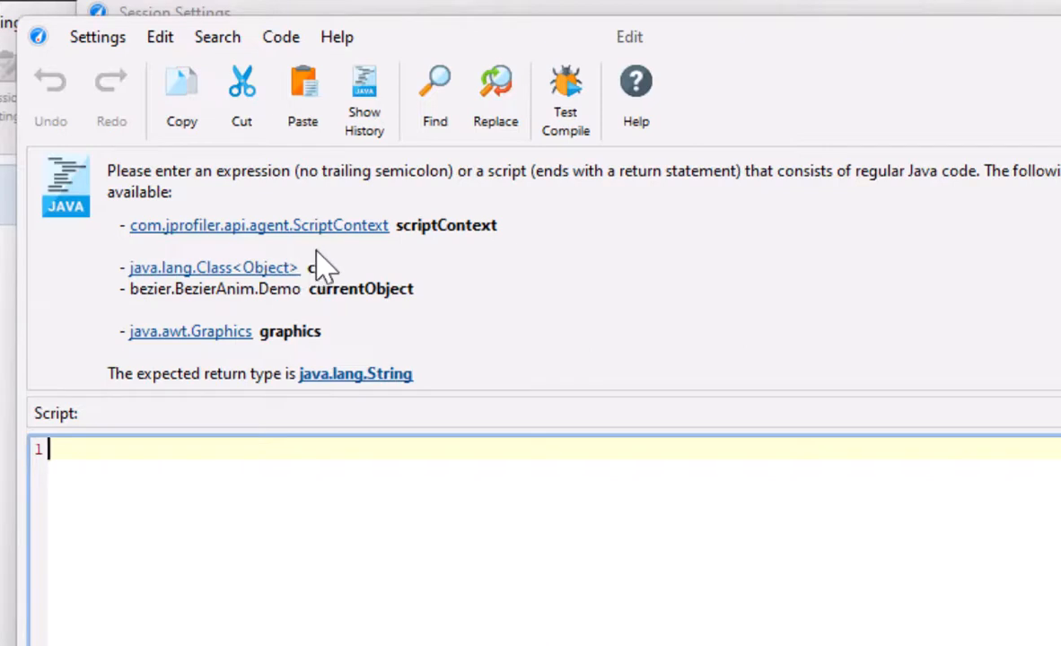
mouse_move(457, 233)
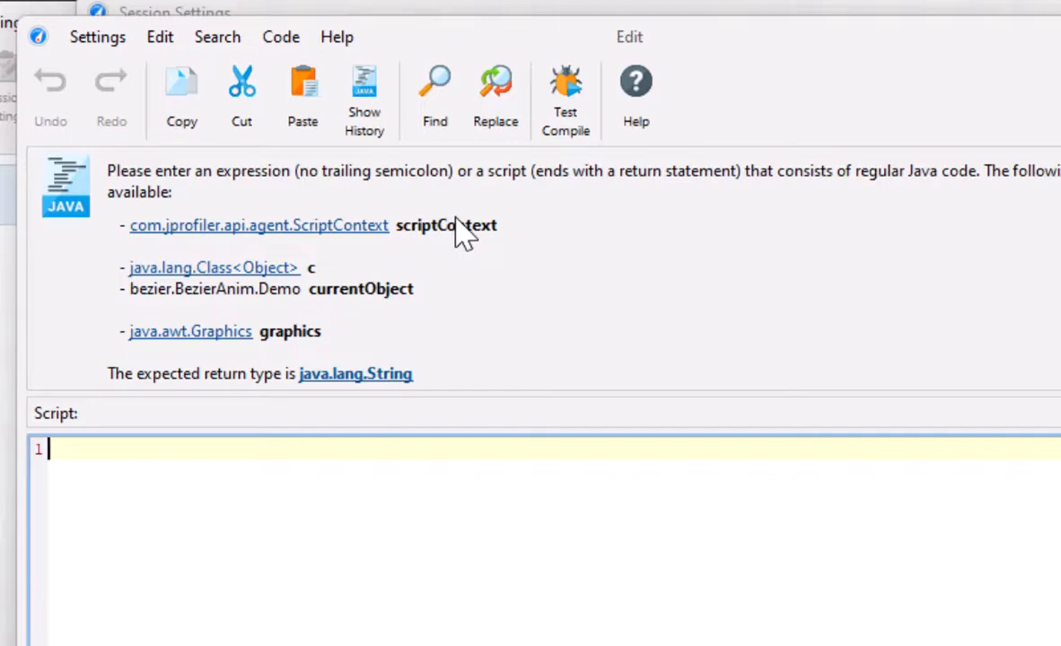
mouse_move(332, 280)
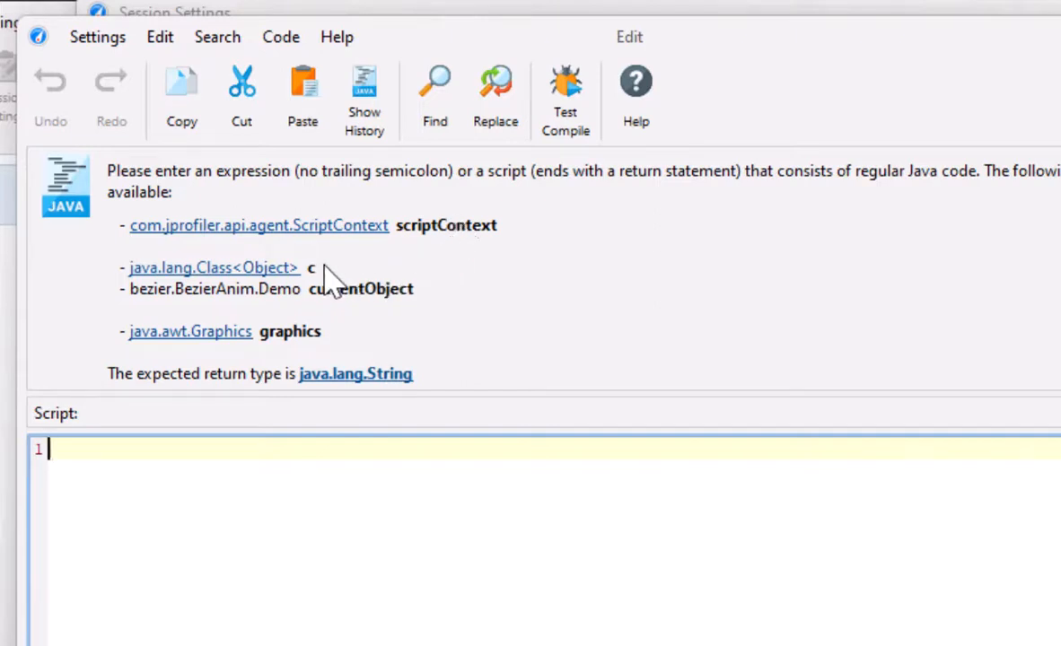
mouse_move(359, 296)
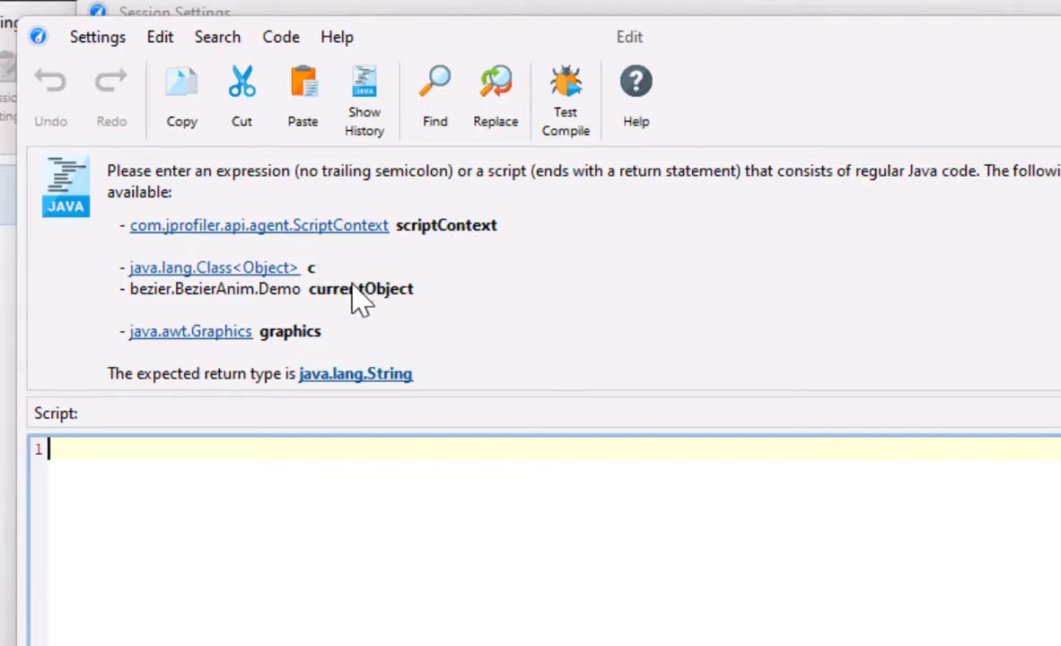
mouse_move(305, 334)
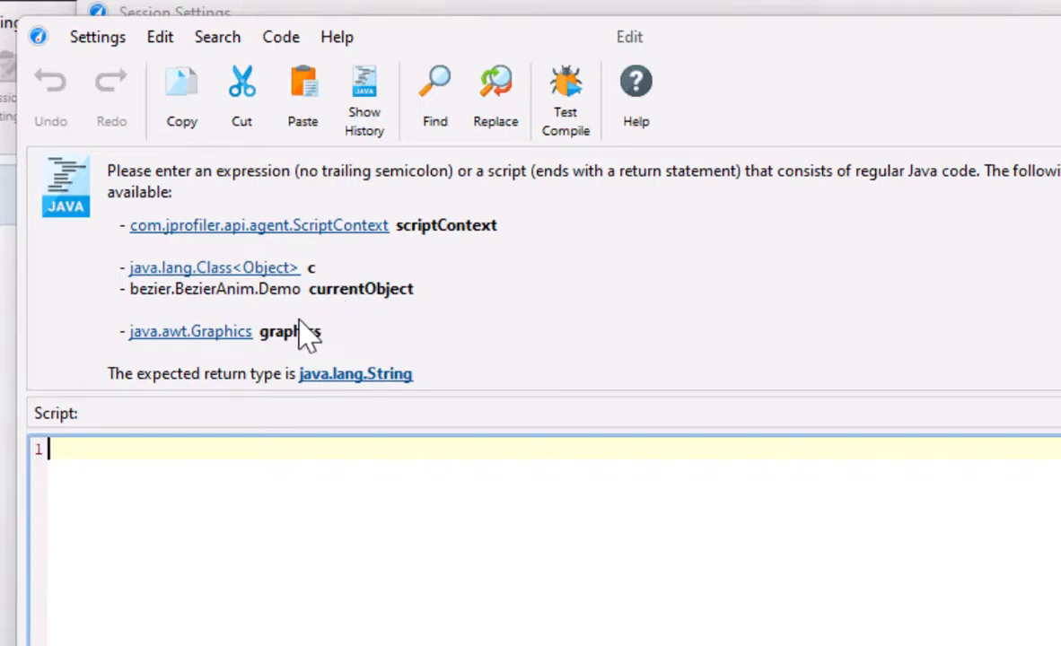
mouse_move(303, 339)
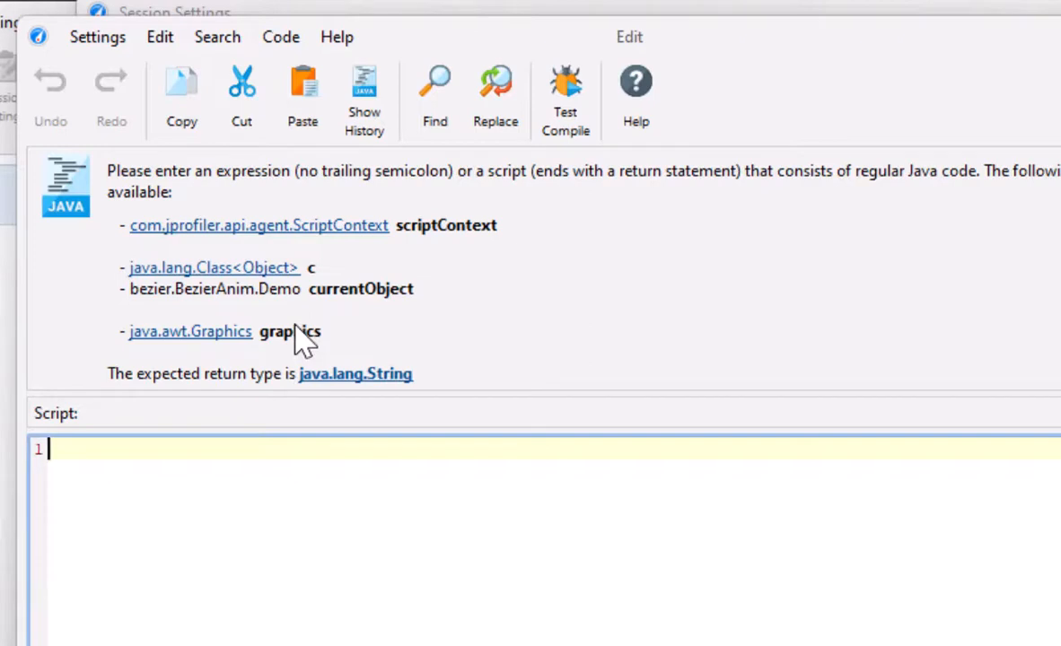
mouse_move(219, 398)
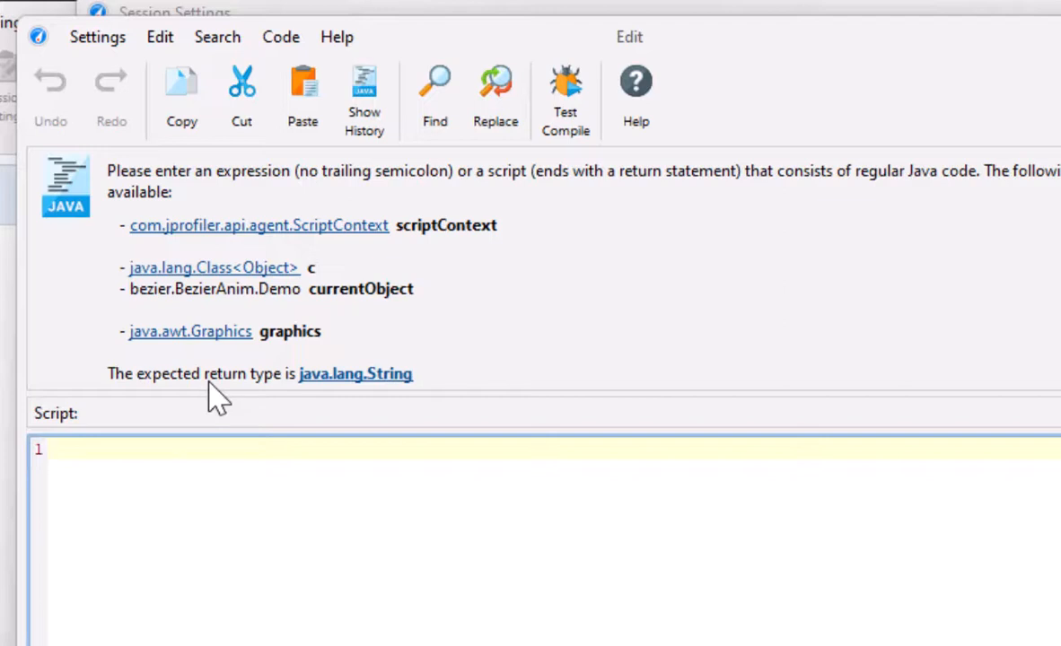
mouse_move(228, 406)
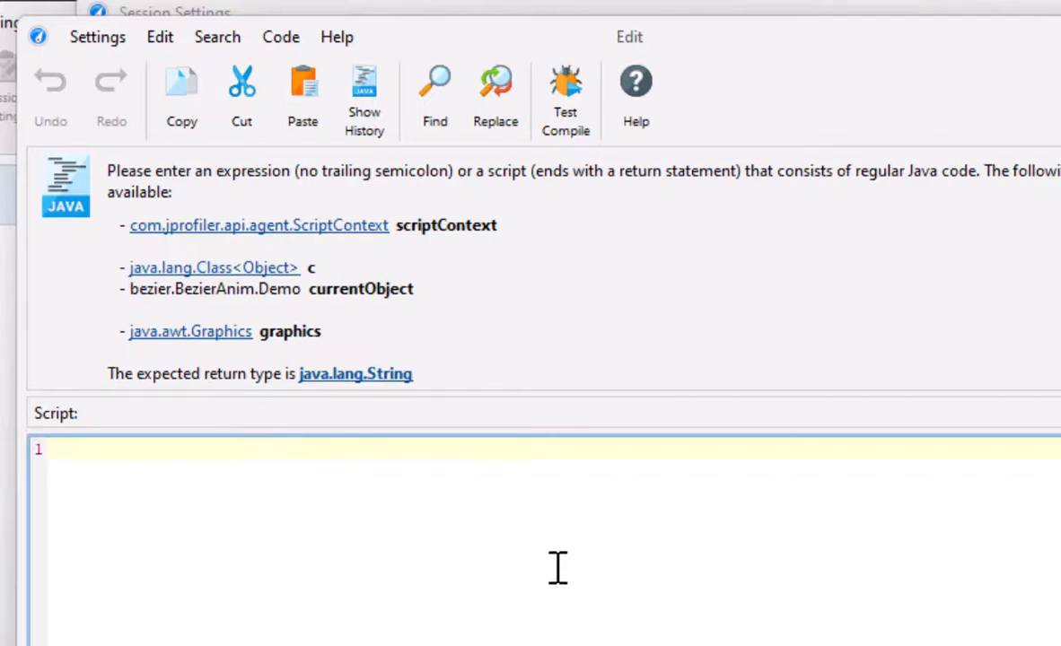
text(graphics)
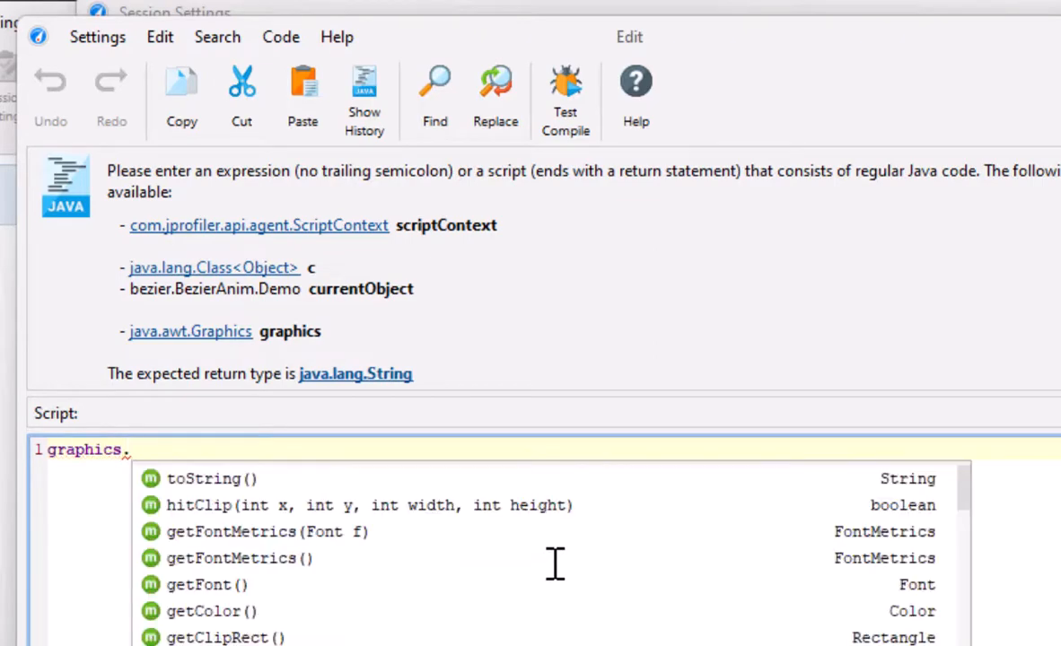
text(.get)
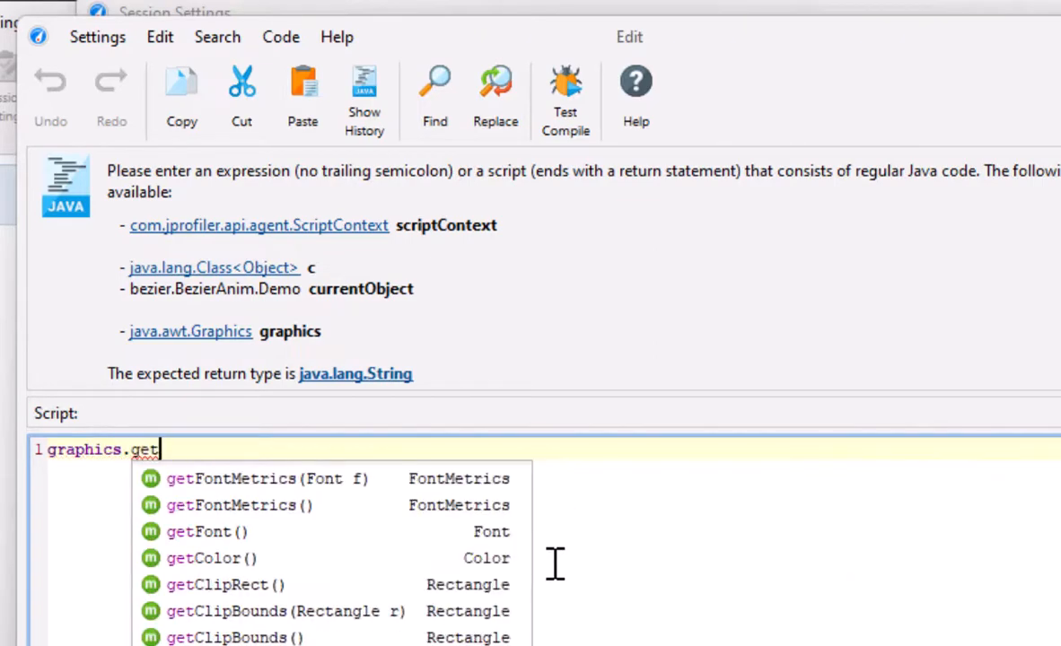
text(ClipBounds().toString()
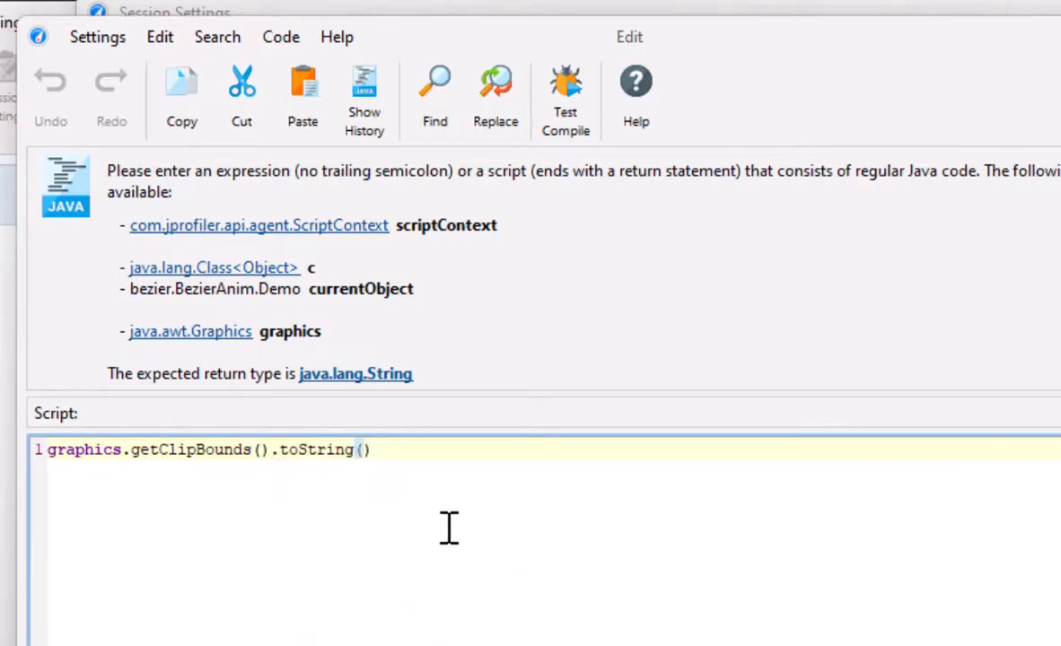
mouse_move(232, 449)
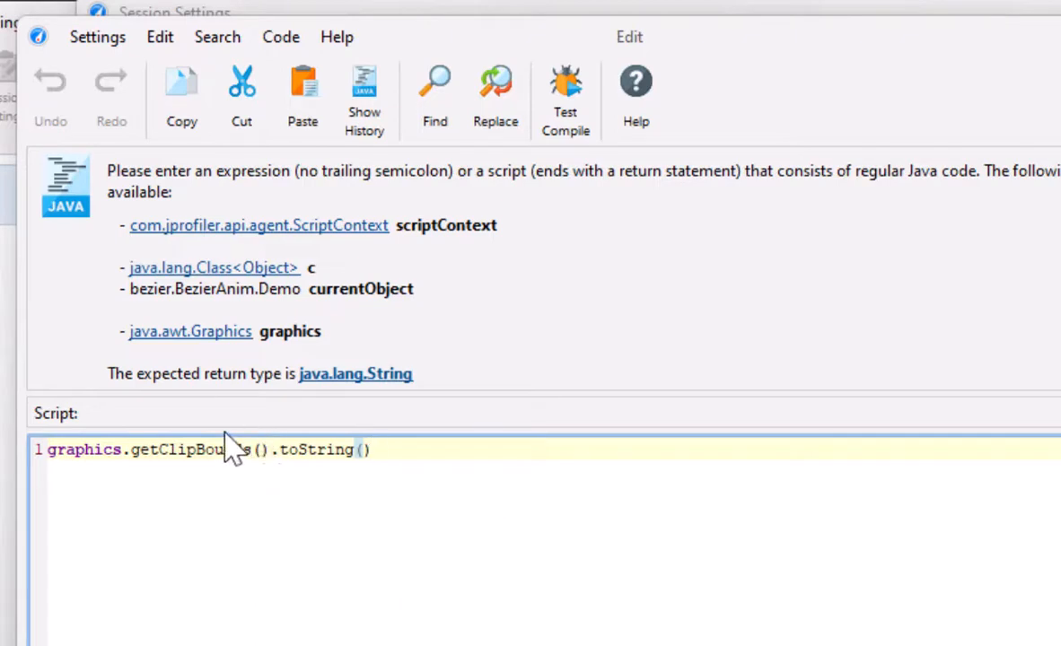
mouse_move(188, 445)
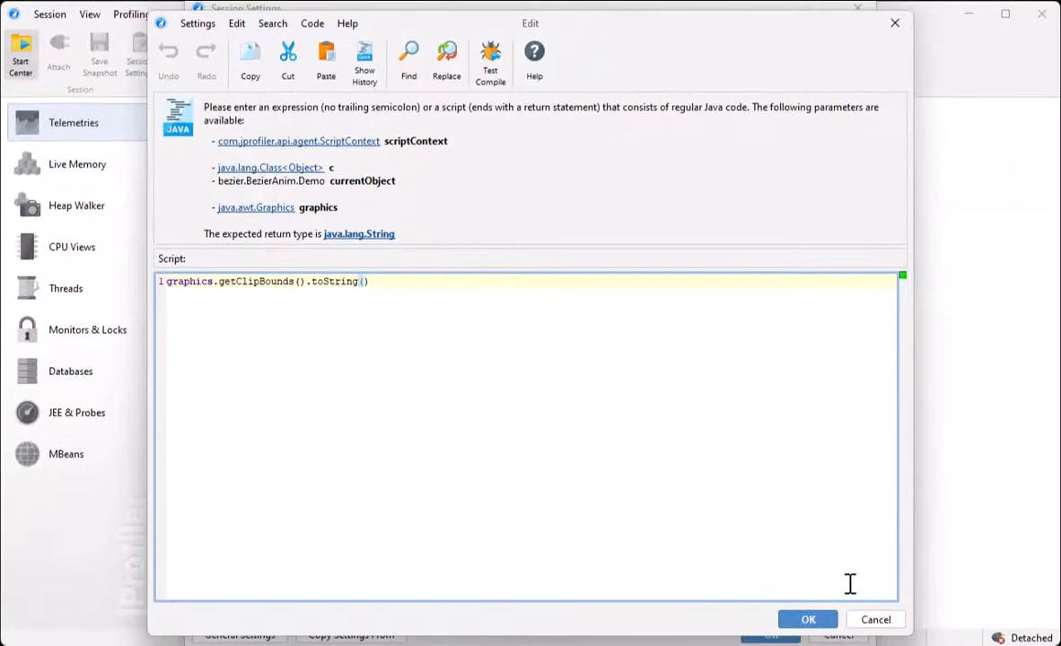
Confirm the payload script, finish the Paint probe, apply session settings and start profiling
click(807, 619)
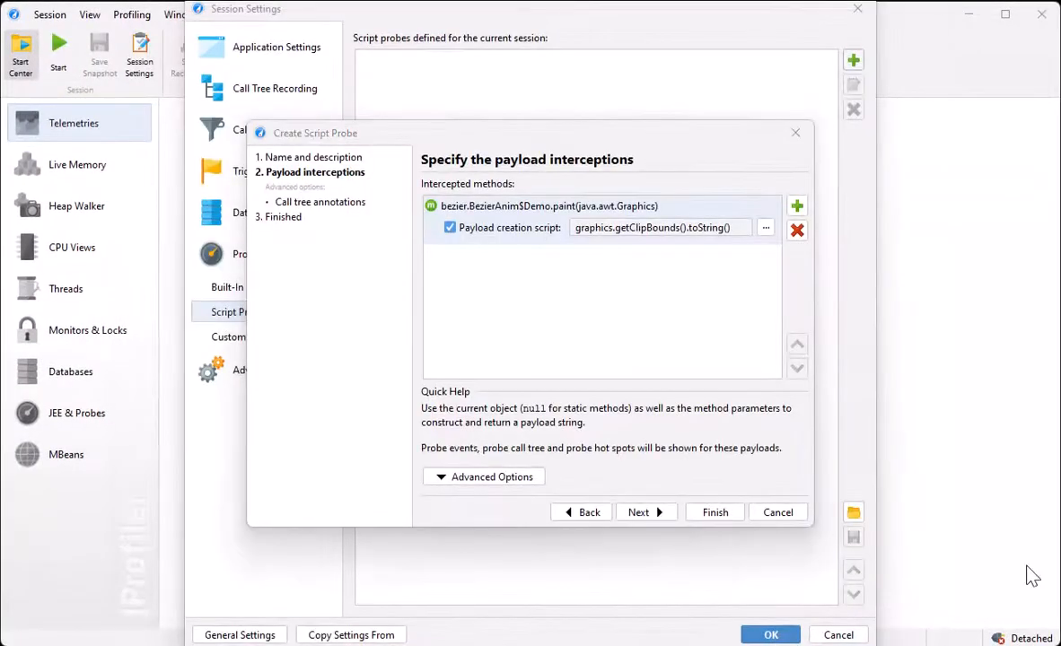
click(714, 512)
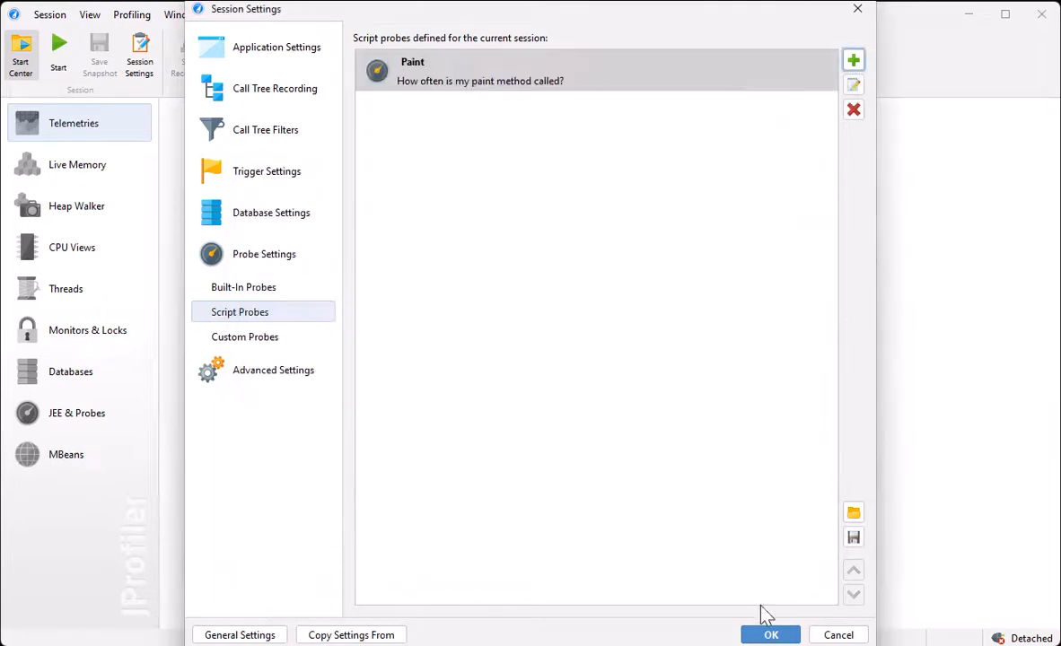
click(770, 636)
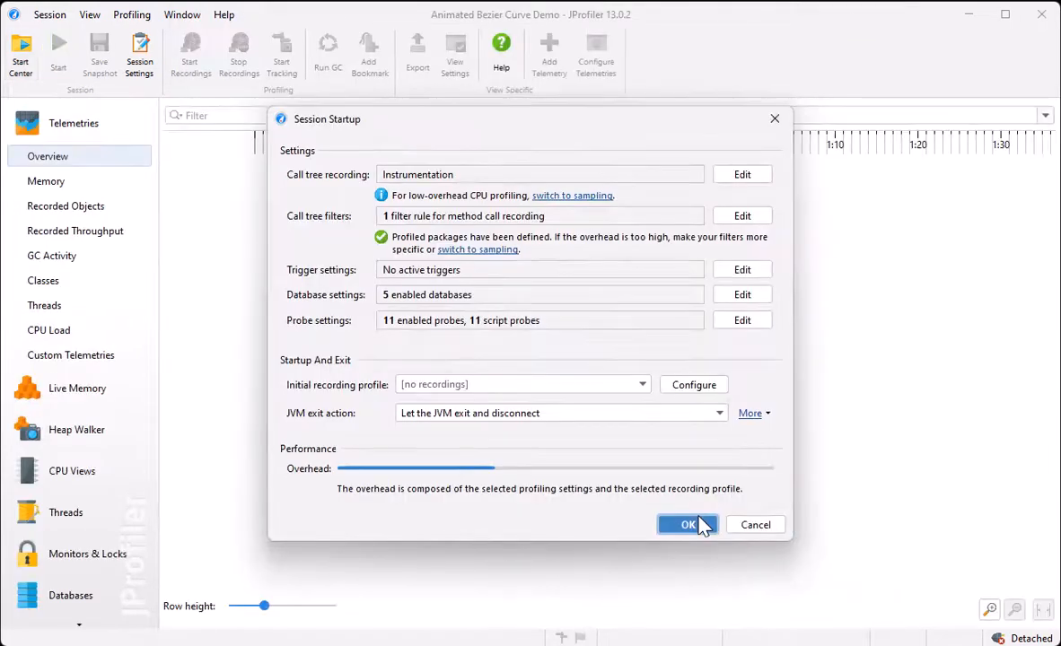
click(686, 524)
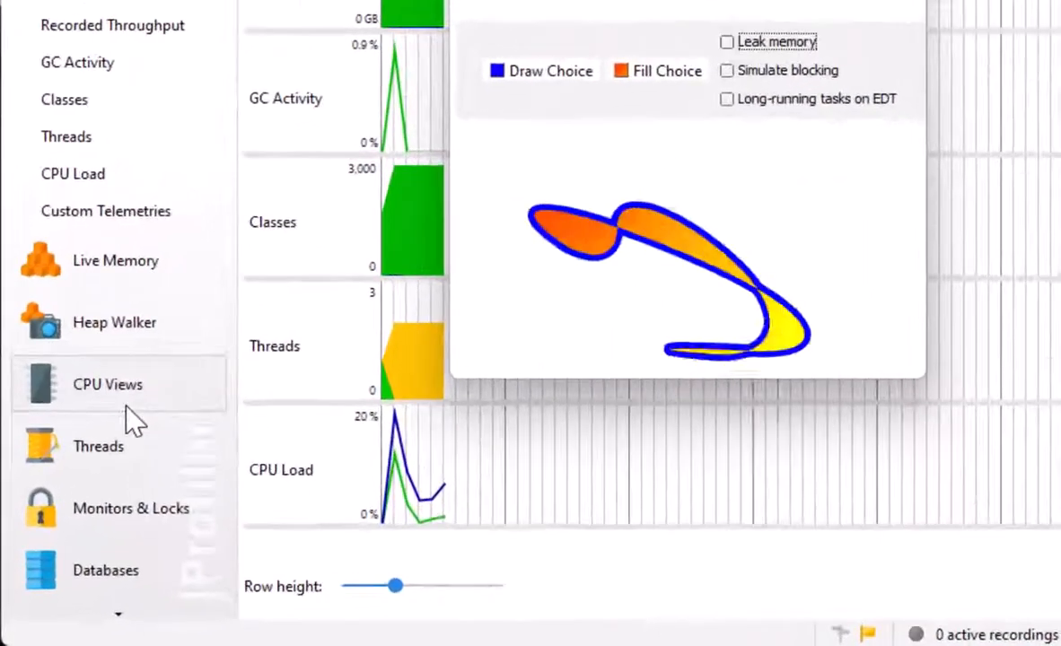
Expand JEE & Probes in the view selector and show the Paint probe view with no data yet
scroll(down, 3)
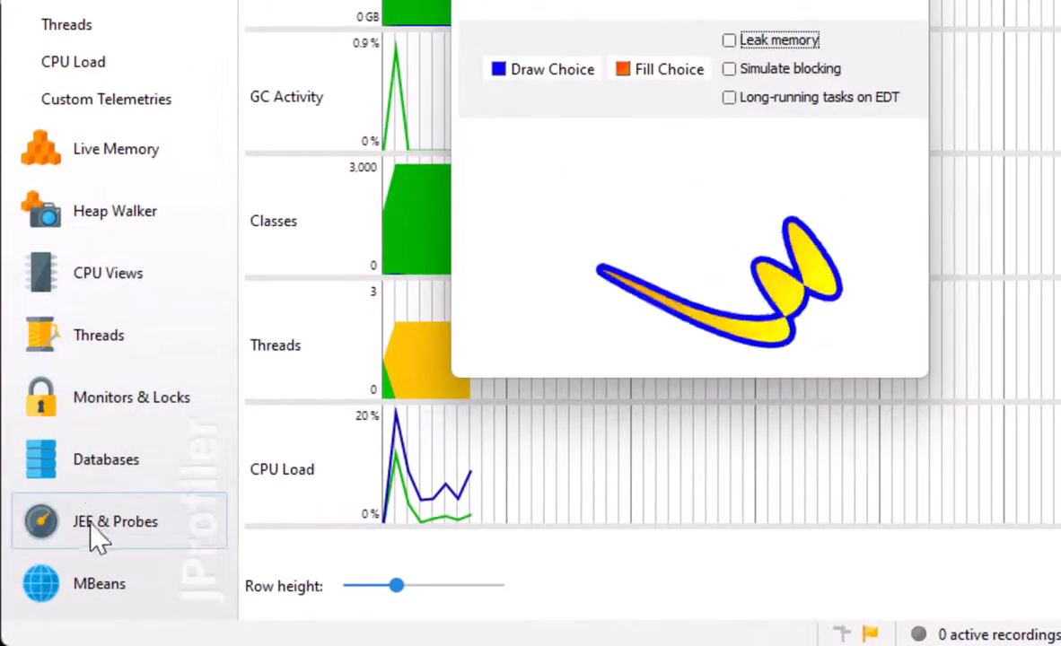
click(115, 521)
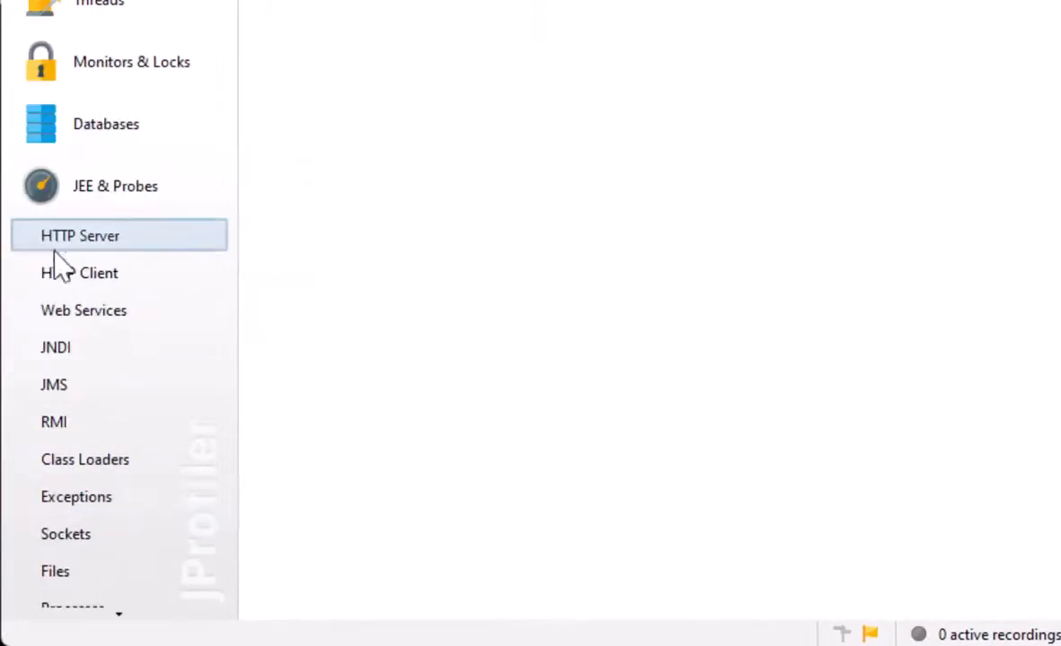
click(38, 600)
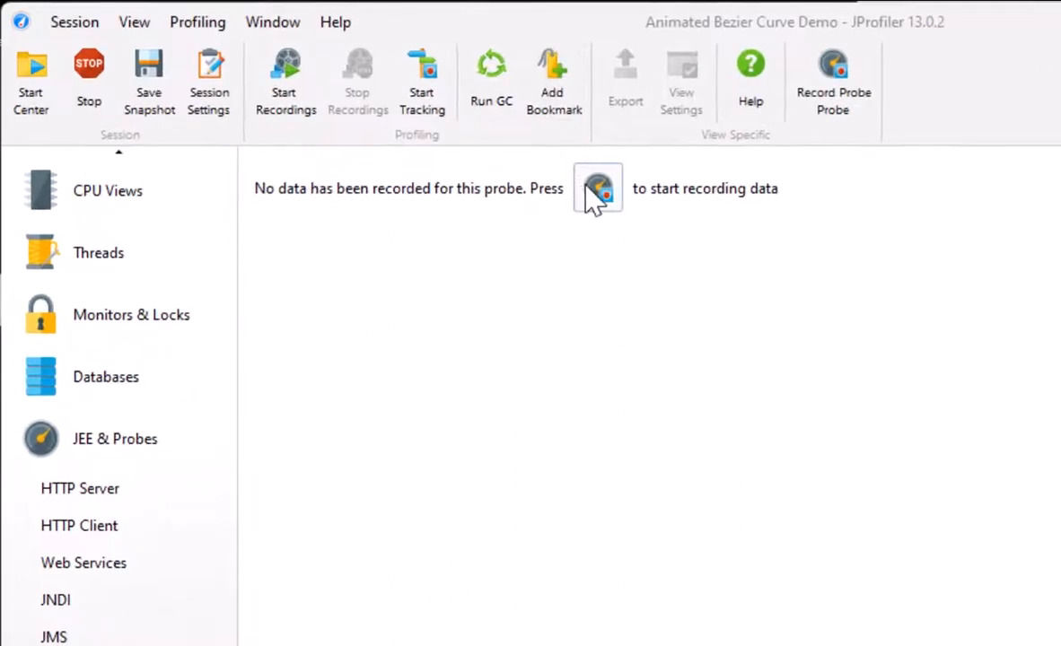
Record the Paint probe to collect clip-rectangle events, then switch to CPU Views > Call Tree
click(598, 188)
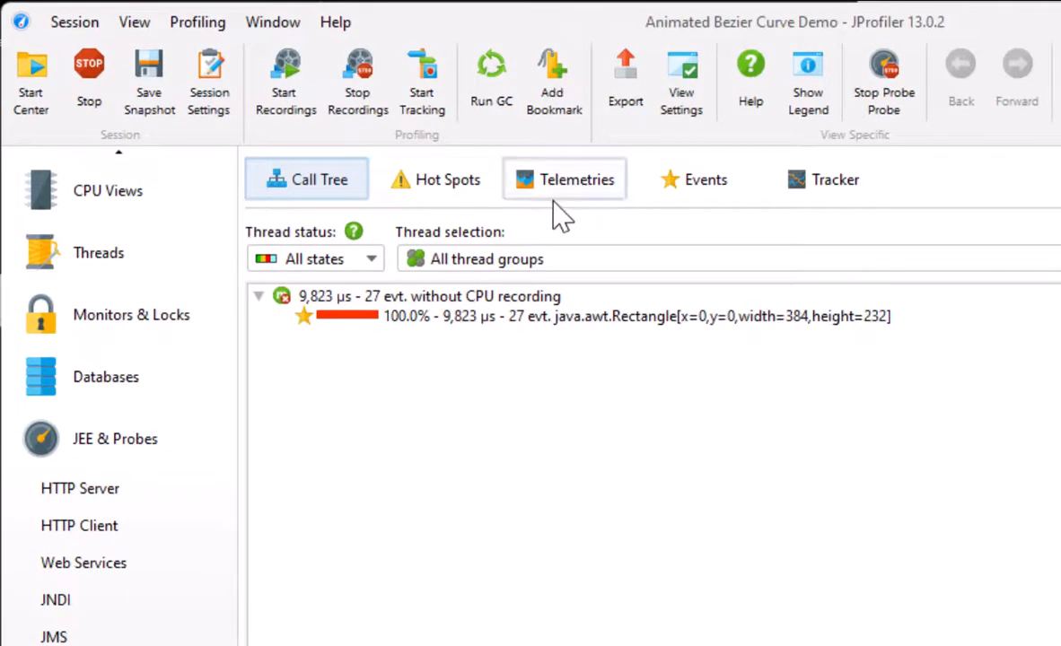
mouse_move(458, 344)
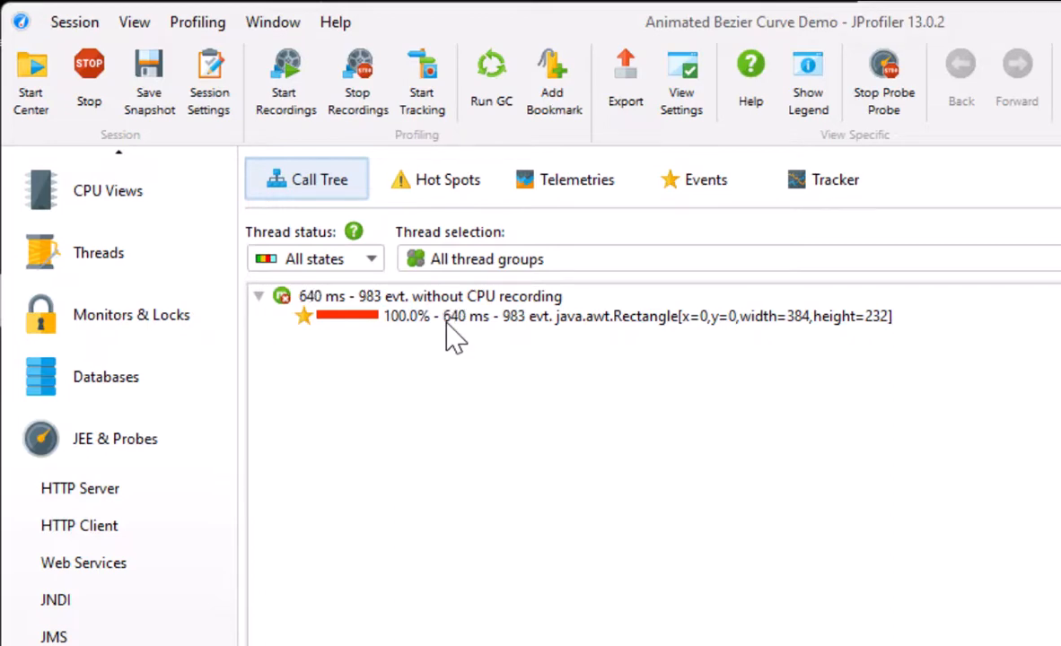
mouse_move(470, 344)
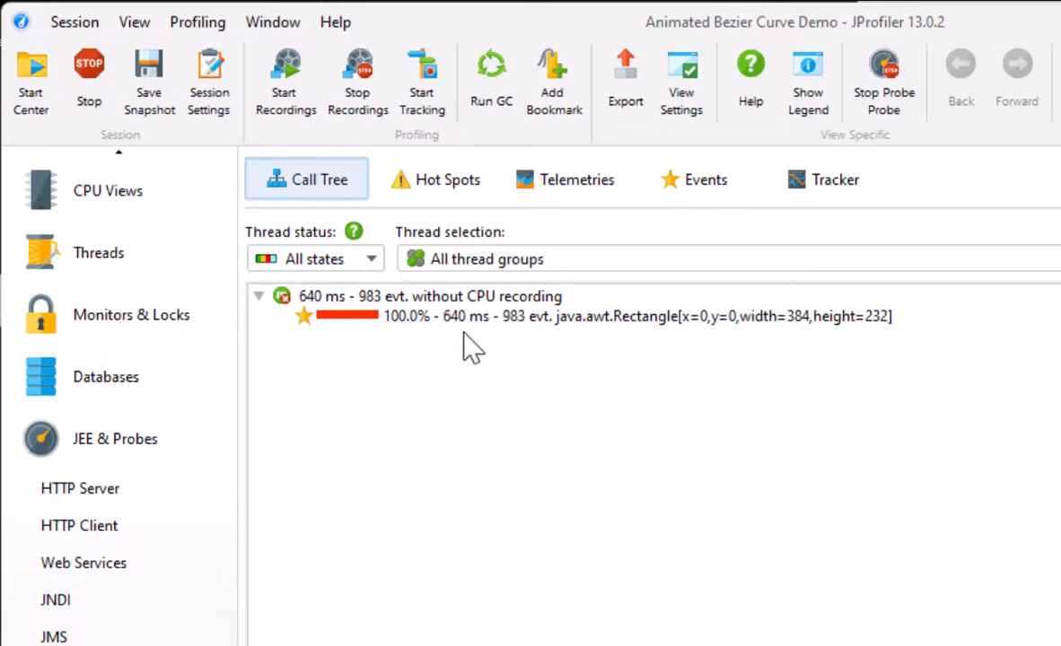
click(430, 296)
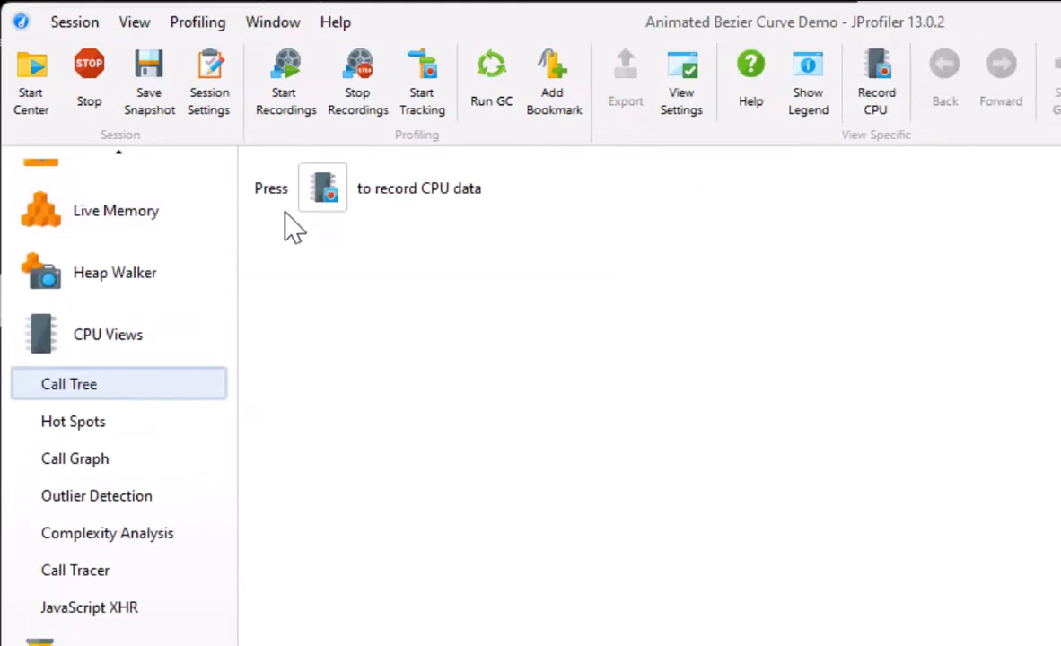
Record CPU data and expand EventDispatchThread so clip-rectangle events sit under BezierAnim$Demo.paint
click(875, 81)
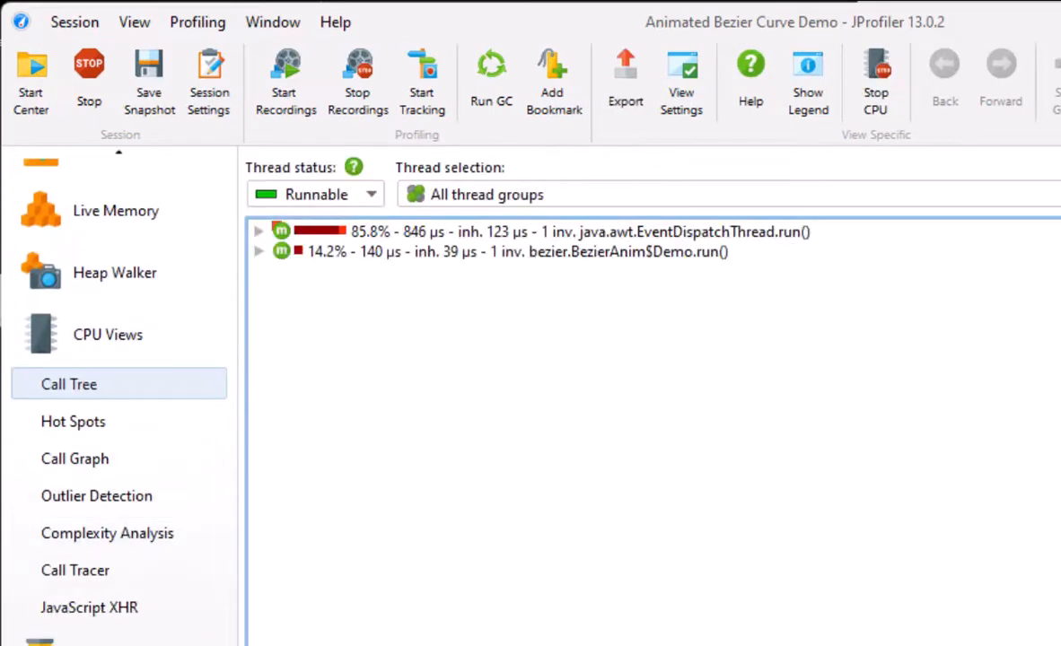
click(422, 81)
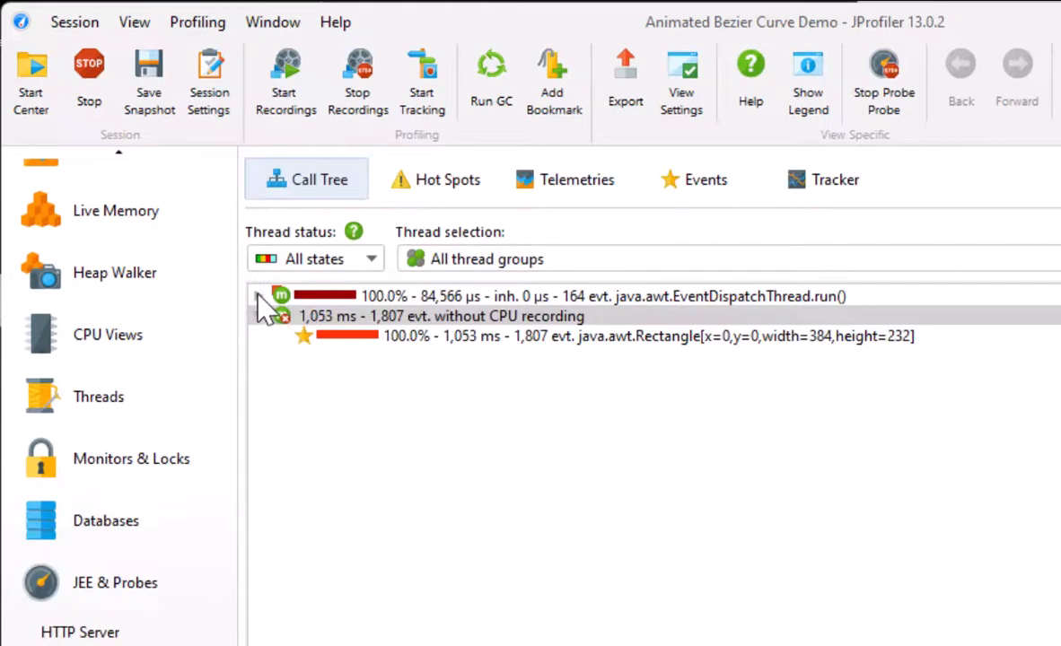
click(258, 295)
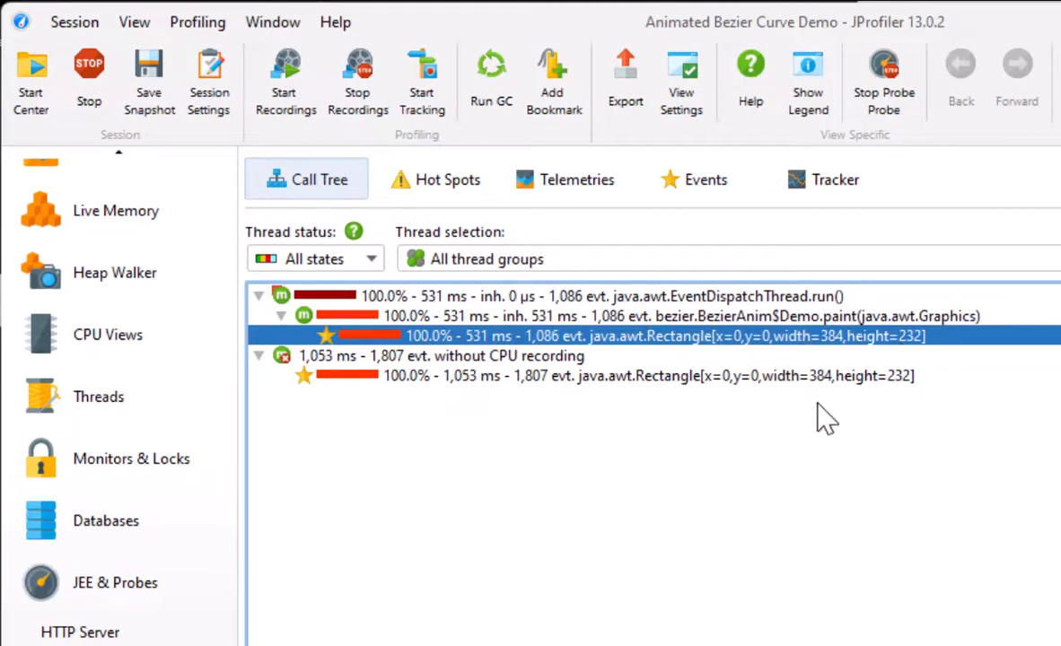
click(564, 180)
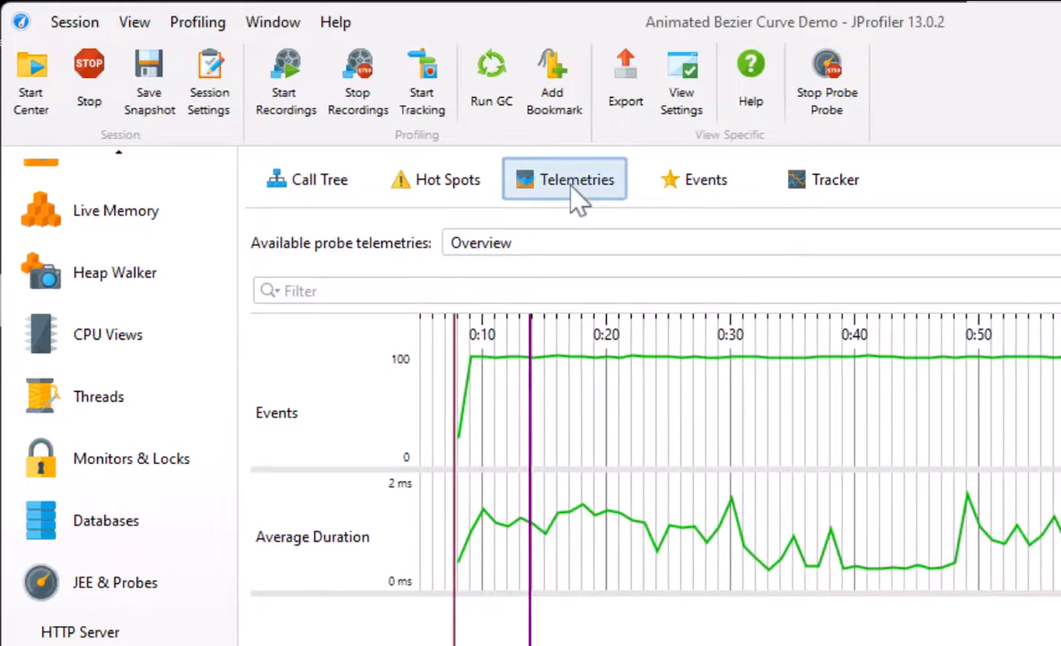
mouse_move(779, 395)
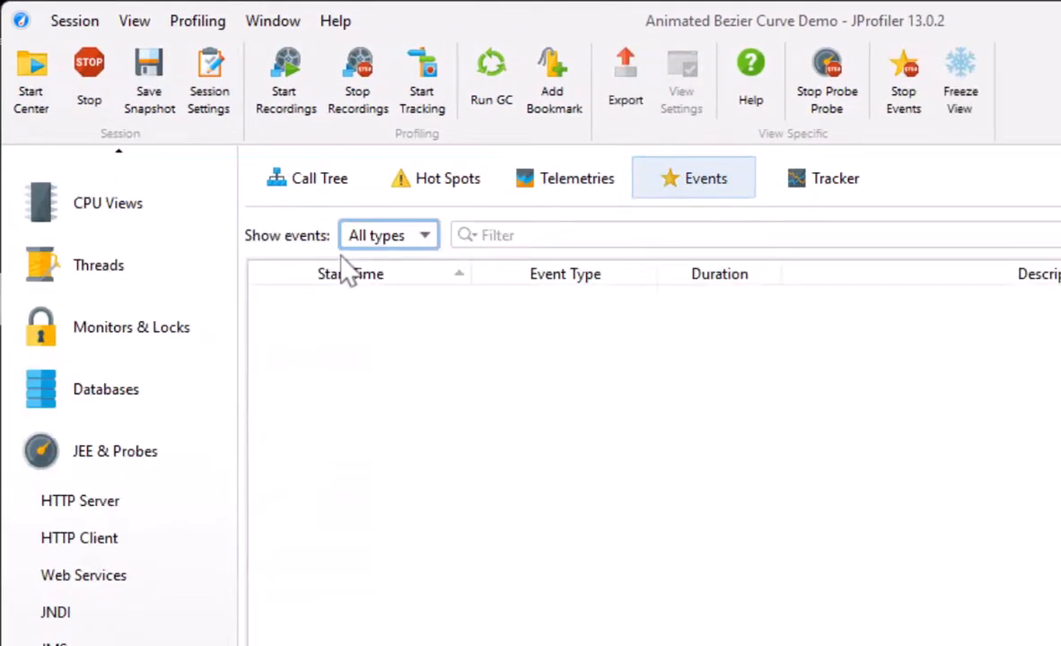
Stop event recording to list paint events with clip-rectangle descriptions and stack traces
click(903, 80)
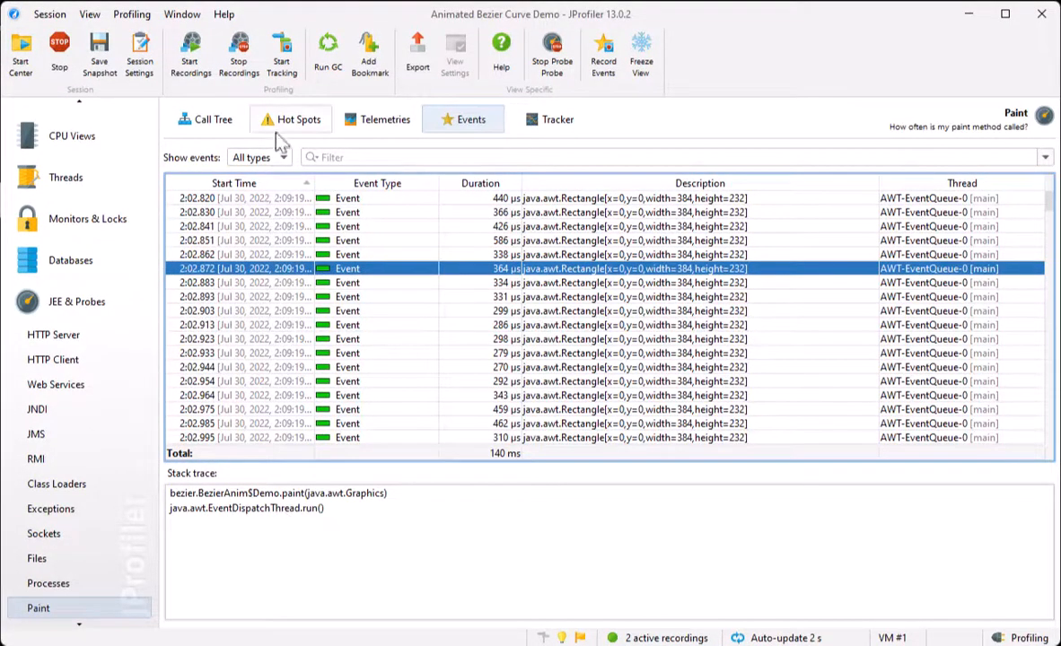
Show Paint probe hot spots, expand the top clip rectangle and enlarge the demo window for new entries
click(291, 118)
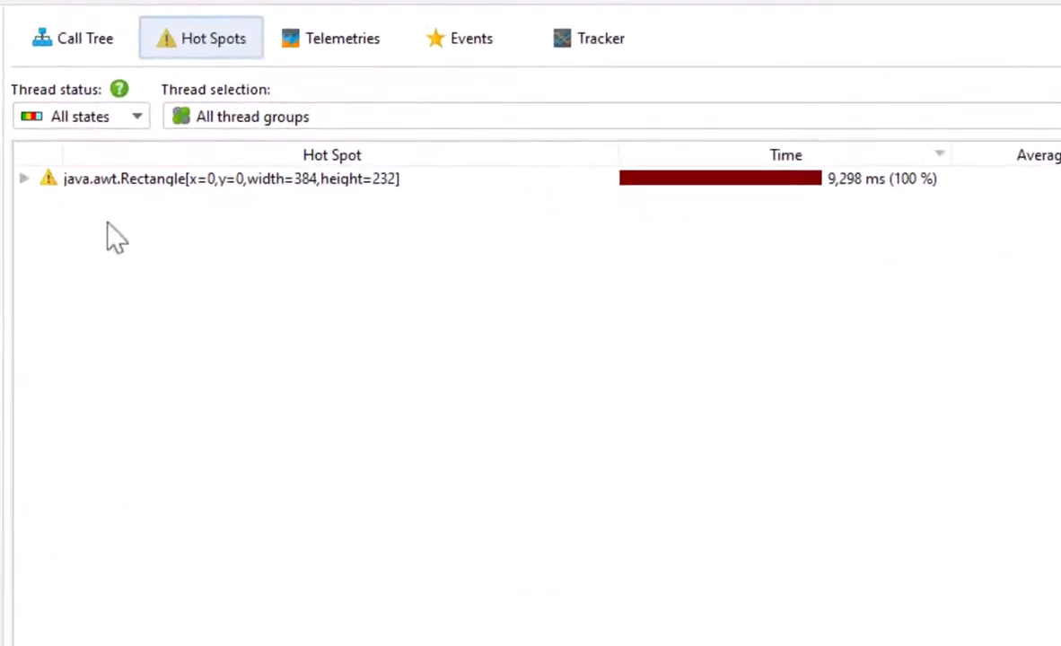
click(25, 179)
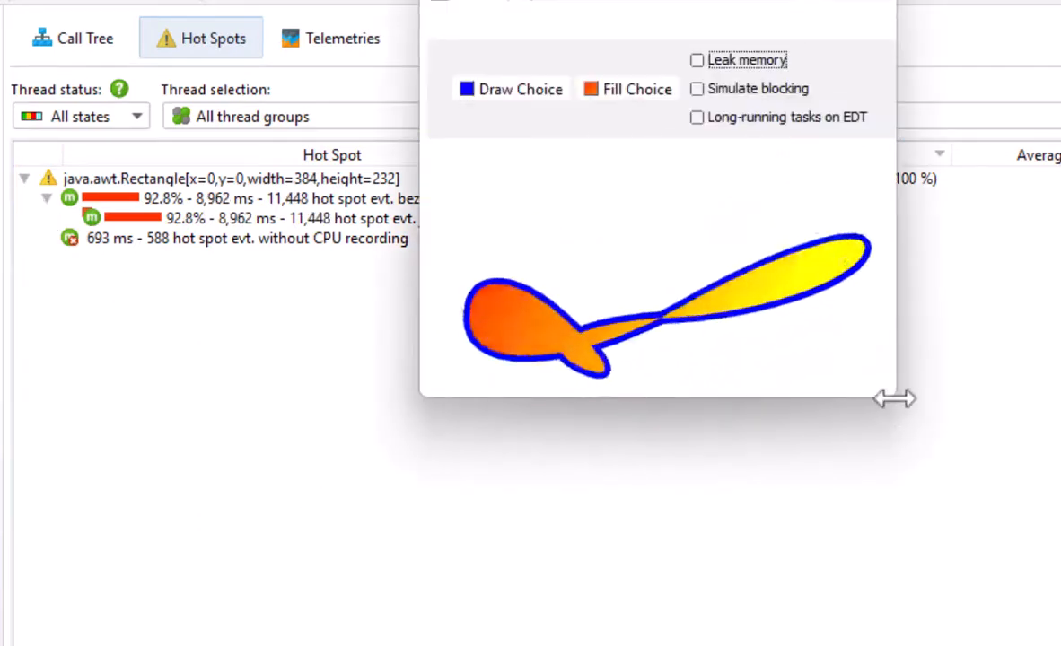
drag(896, 399, 770, 397)
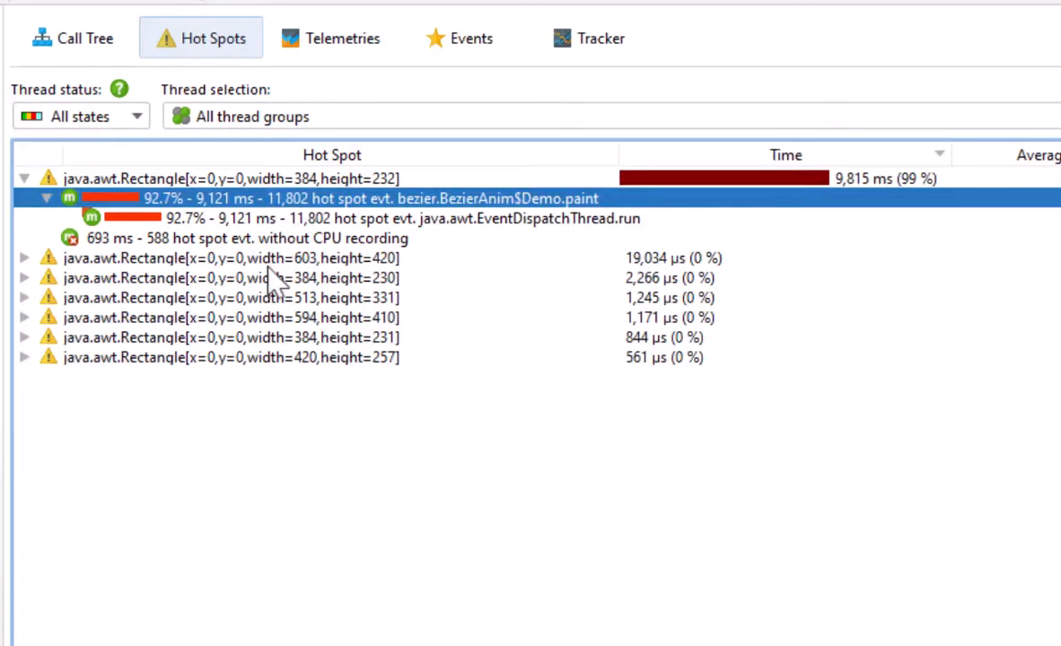
click(25, 258)
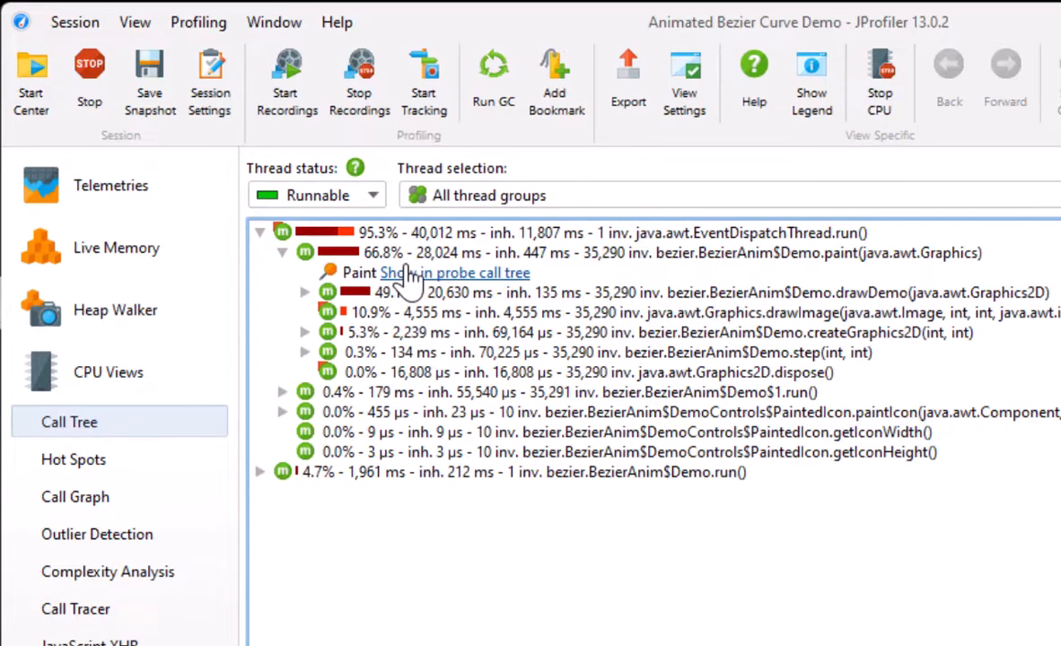
mouse_move(474, 316)
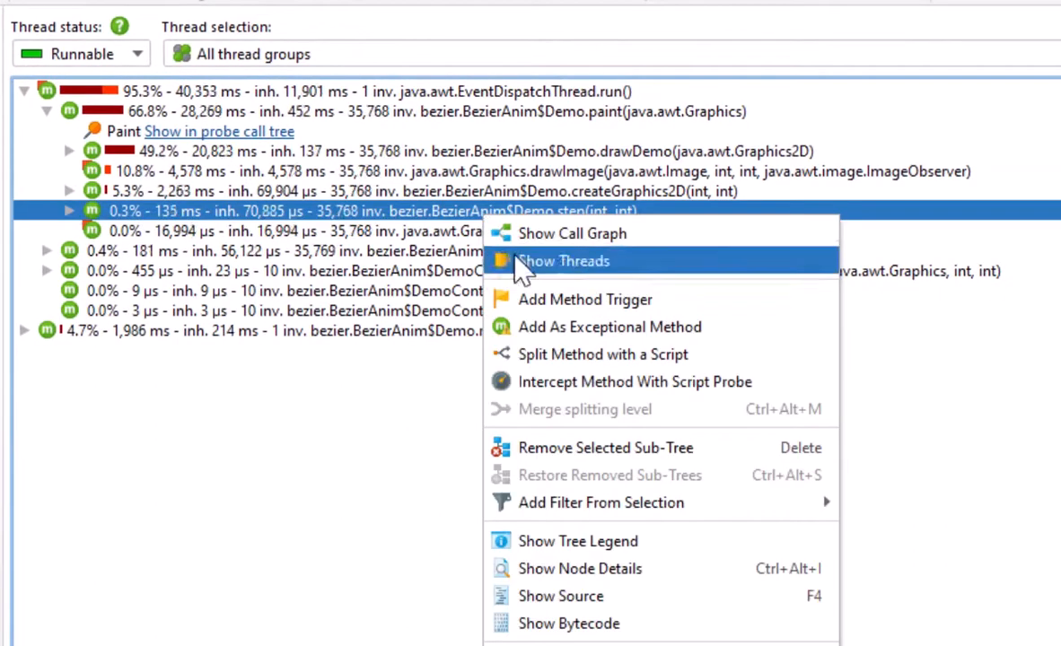
Choose Intercept Method With Script Probe on the demo's step method node
click(633, 380)
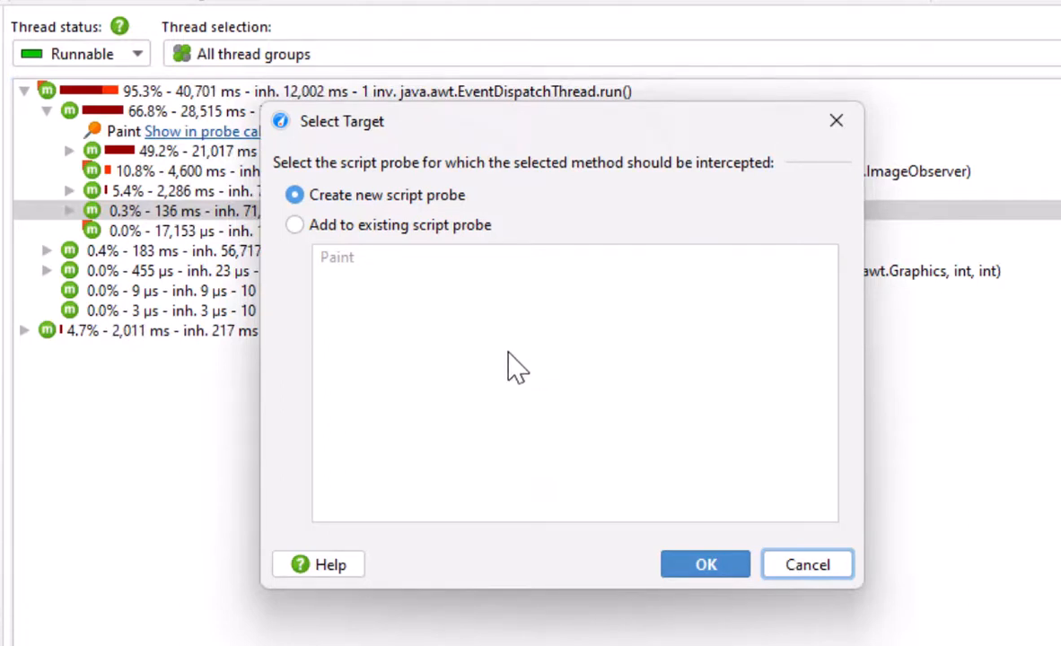
mouse_move(679, 548)
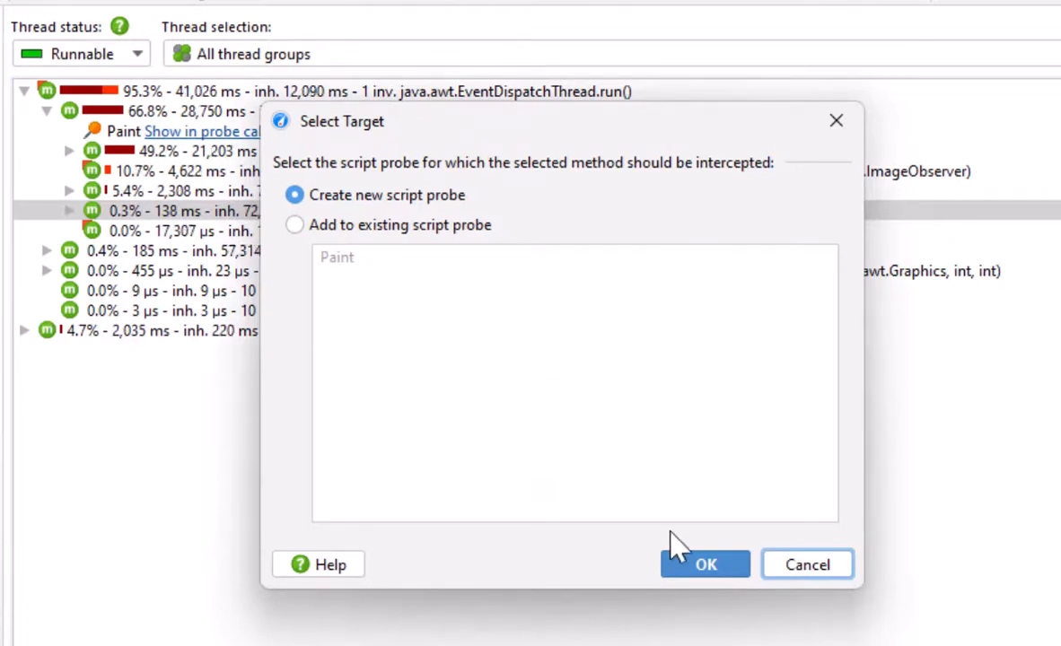